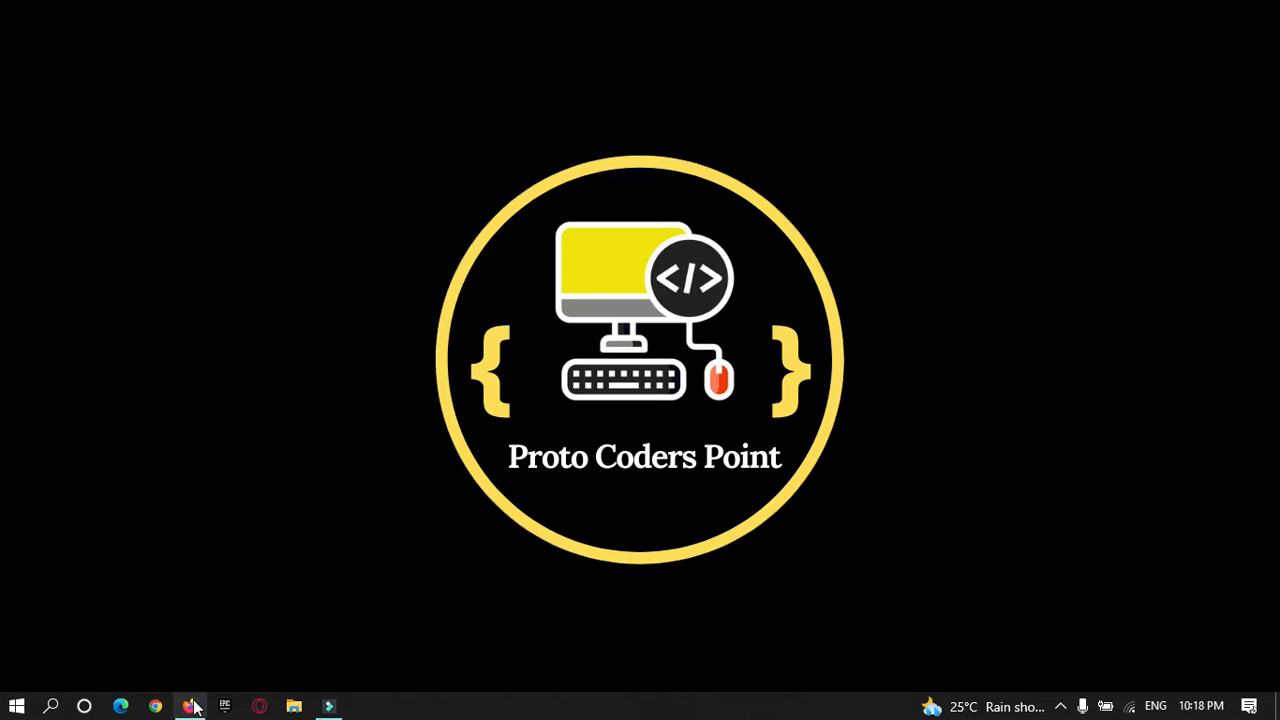
# Switch from the channel intro to the browser showing the EC2 Dashboard.
pyautogui.click(190, 708)
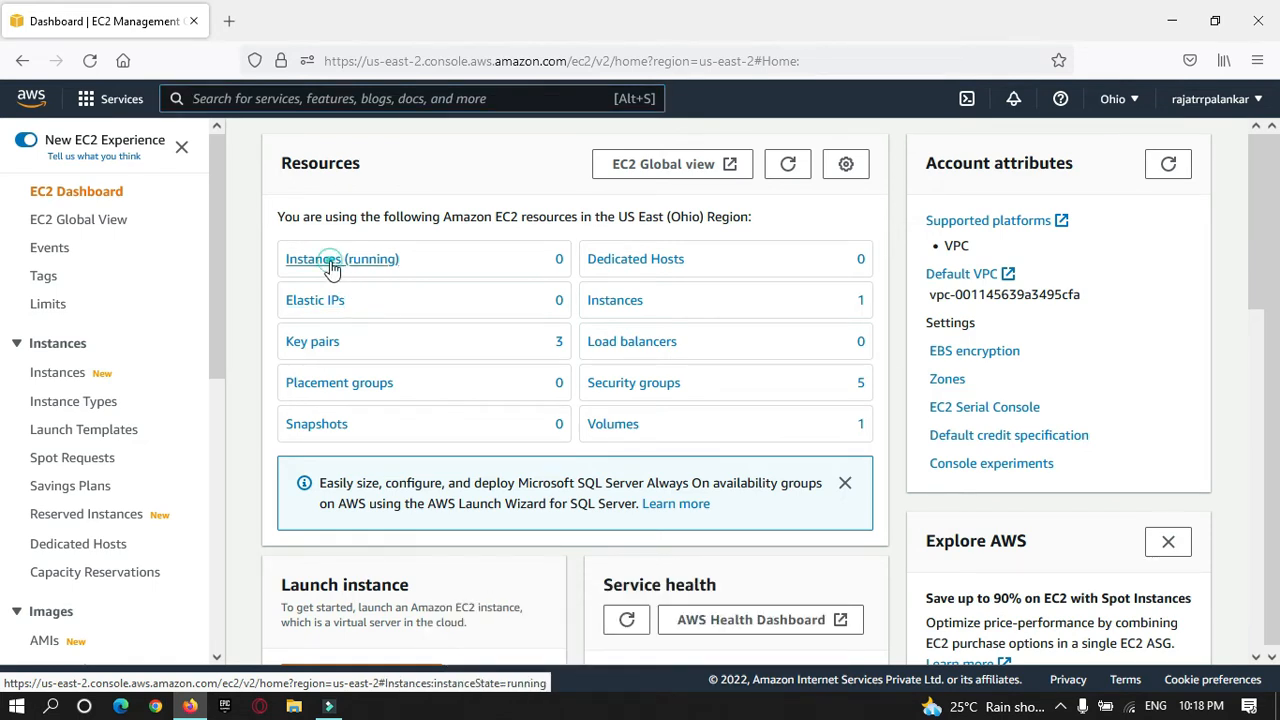
# Start a new instance with an Ubuntu Server 20.04 image, keeping the t2.micro type.
pyautogui.click(342, 260)
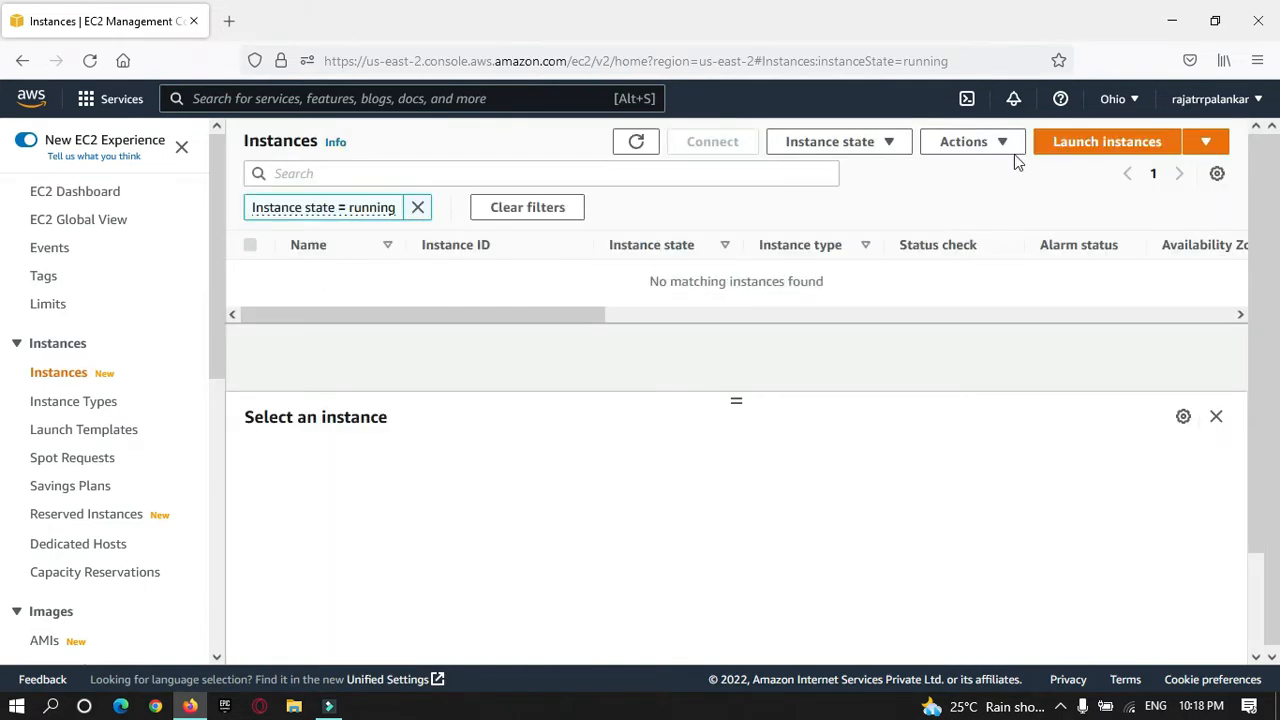
pyautogui.click(1106, 140)
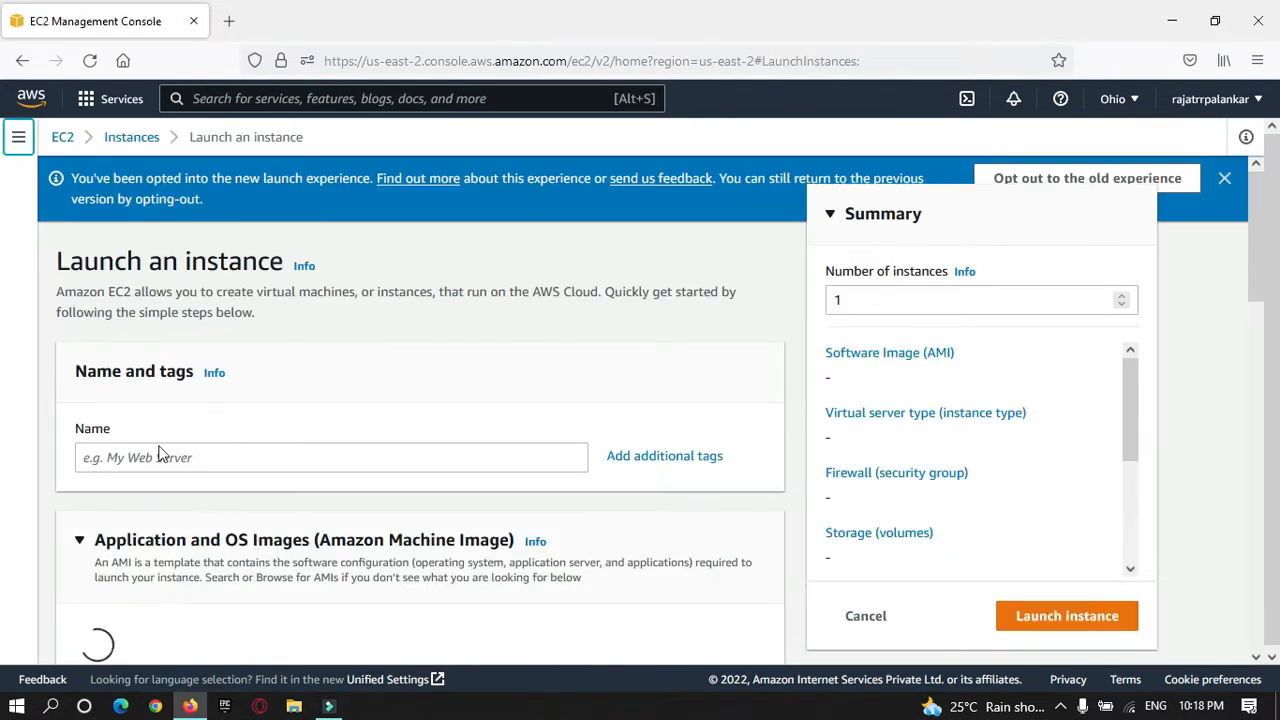
pyautogui.write('ubuntu')
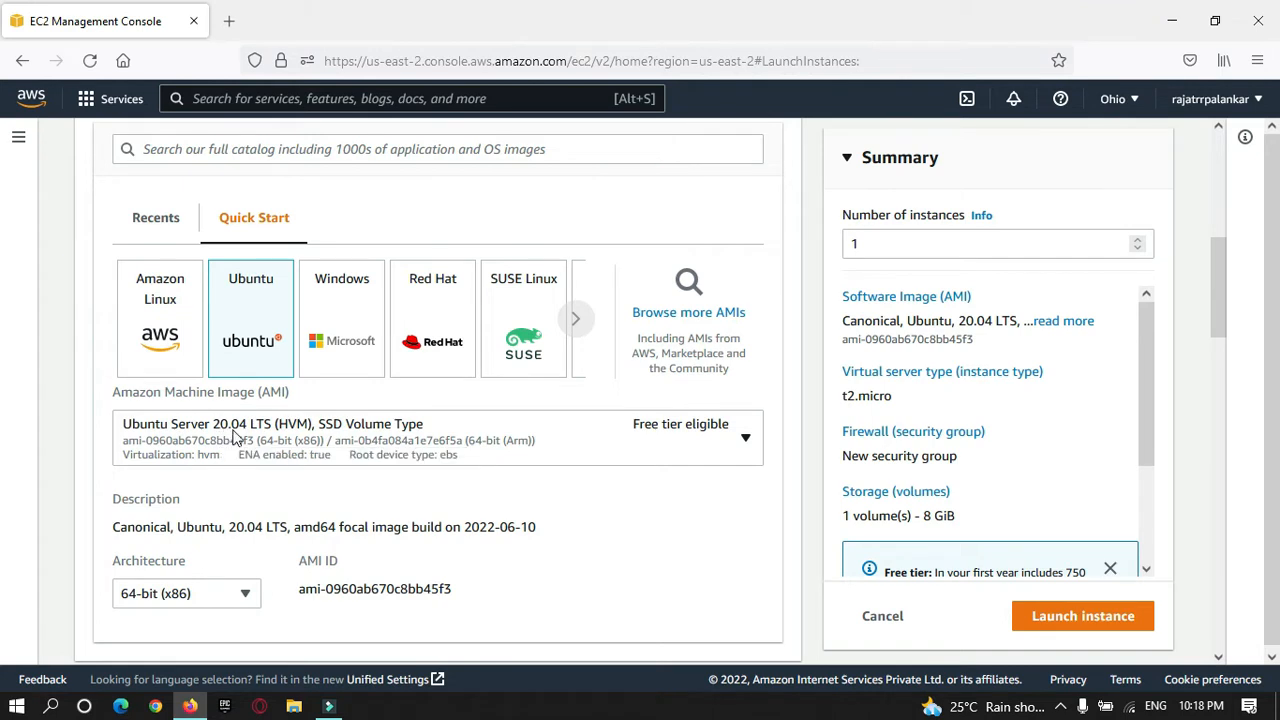
pyautogui.moveTo(276, 438)
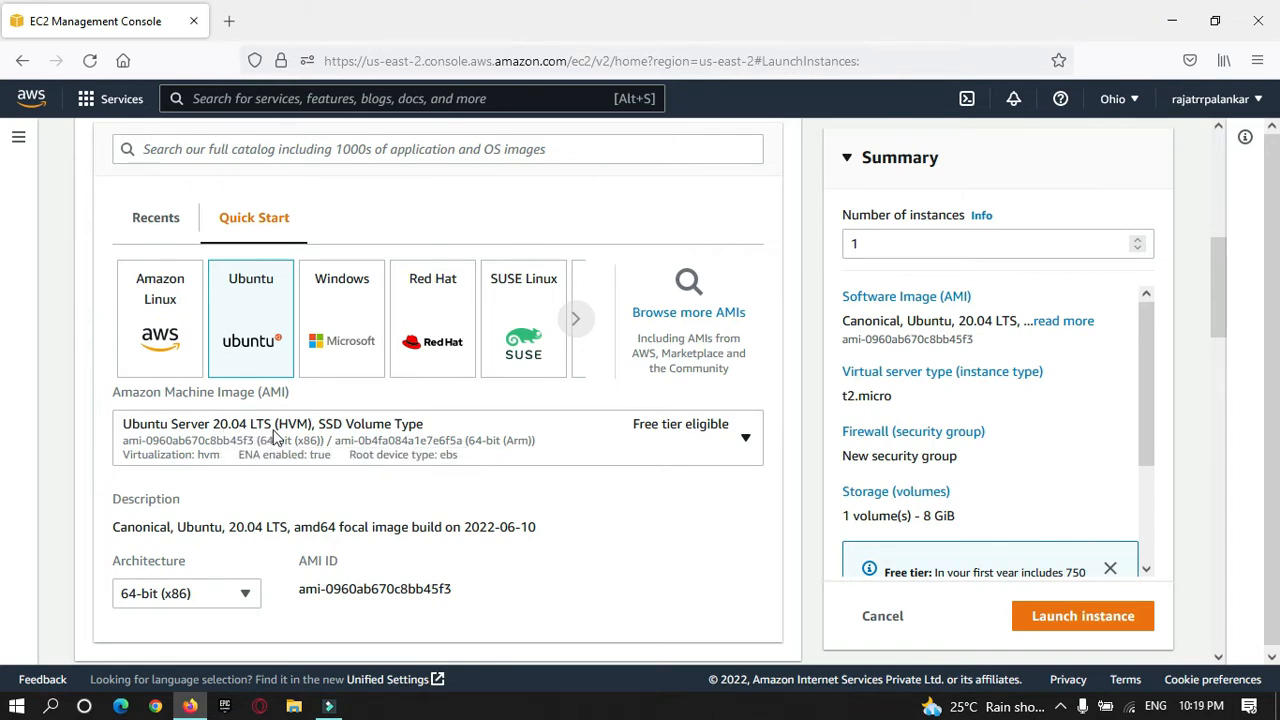
pyautogui.moveTo(668, 442)
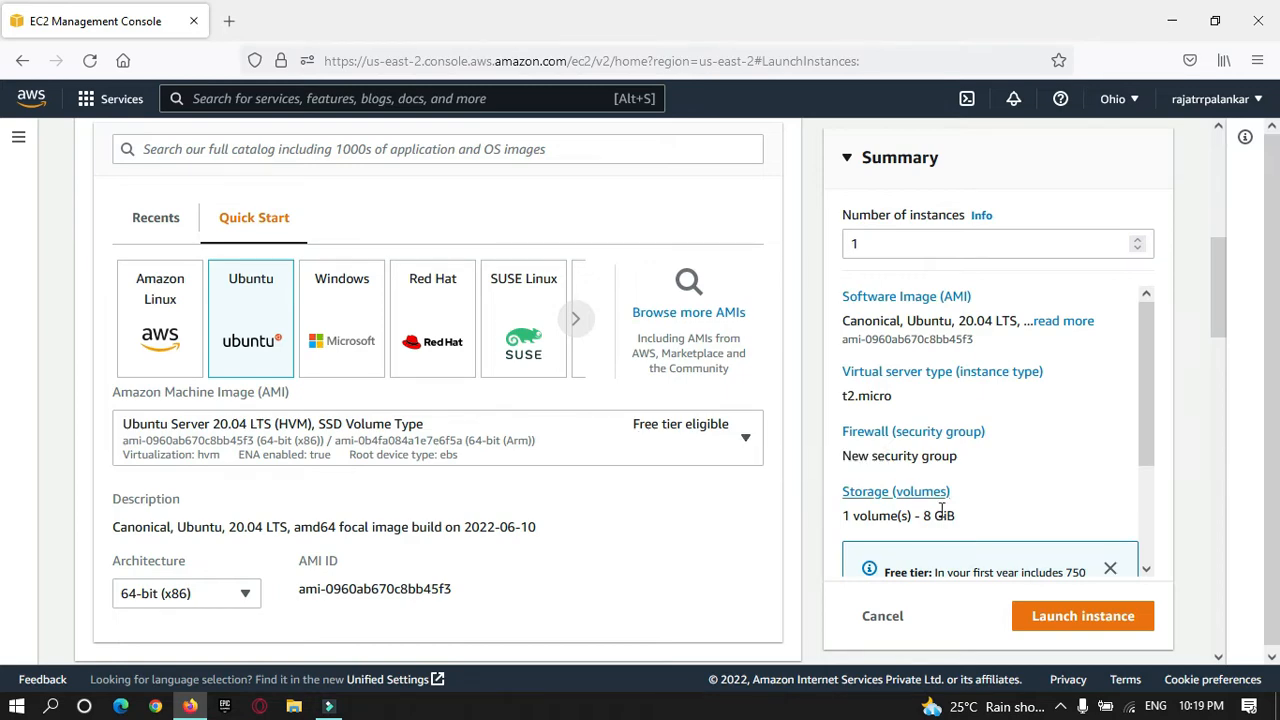
pyautogui.scroll(-3)
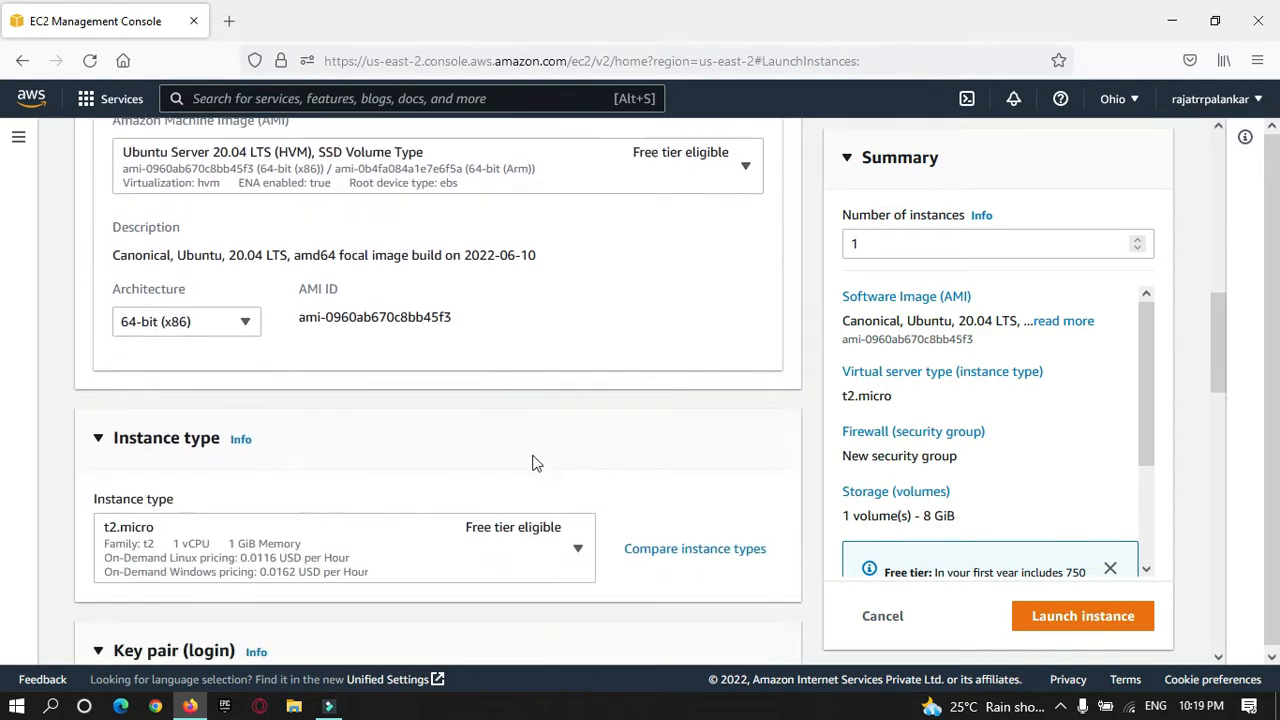
pyautogui.scroll(-3)
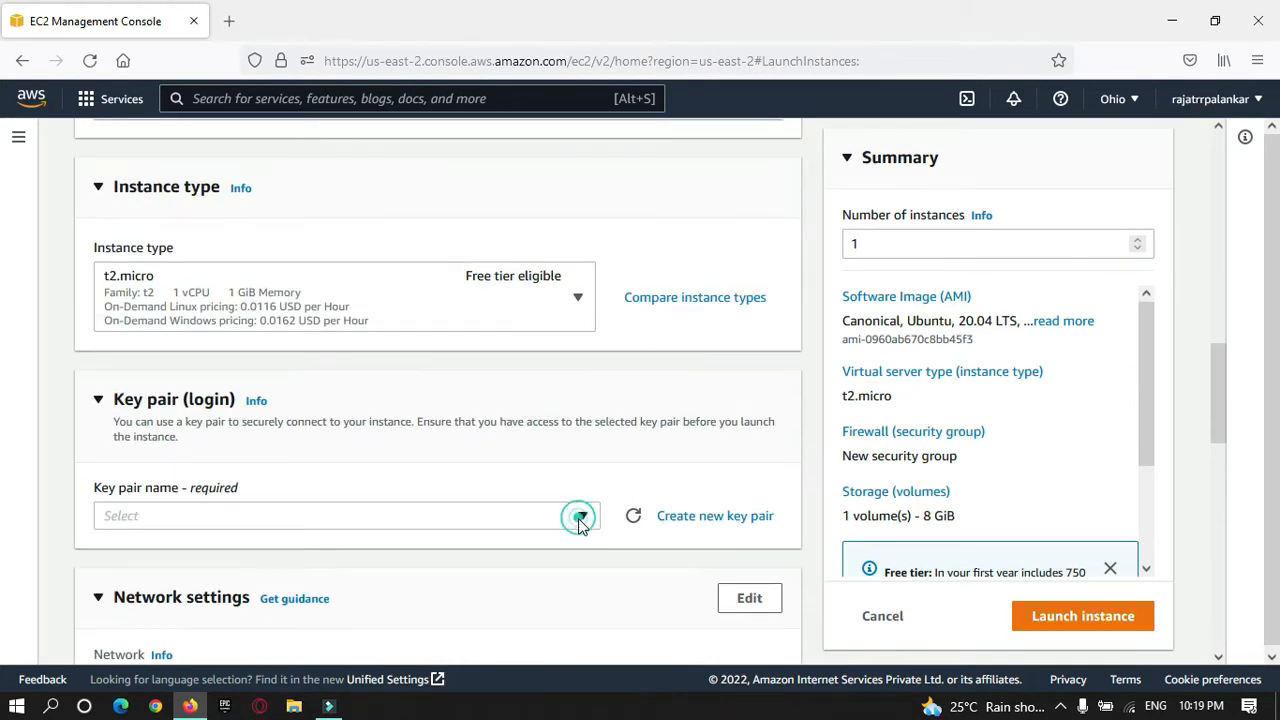
# Select the newServerR key pair and launch the instance.
pyautogui.click(578, 516)
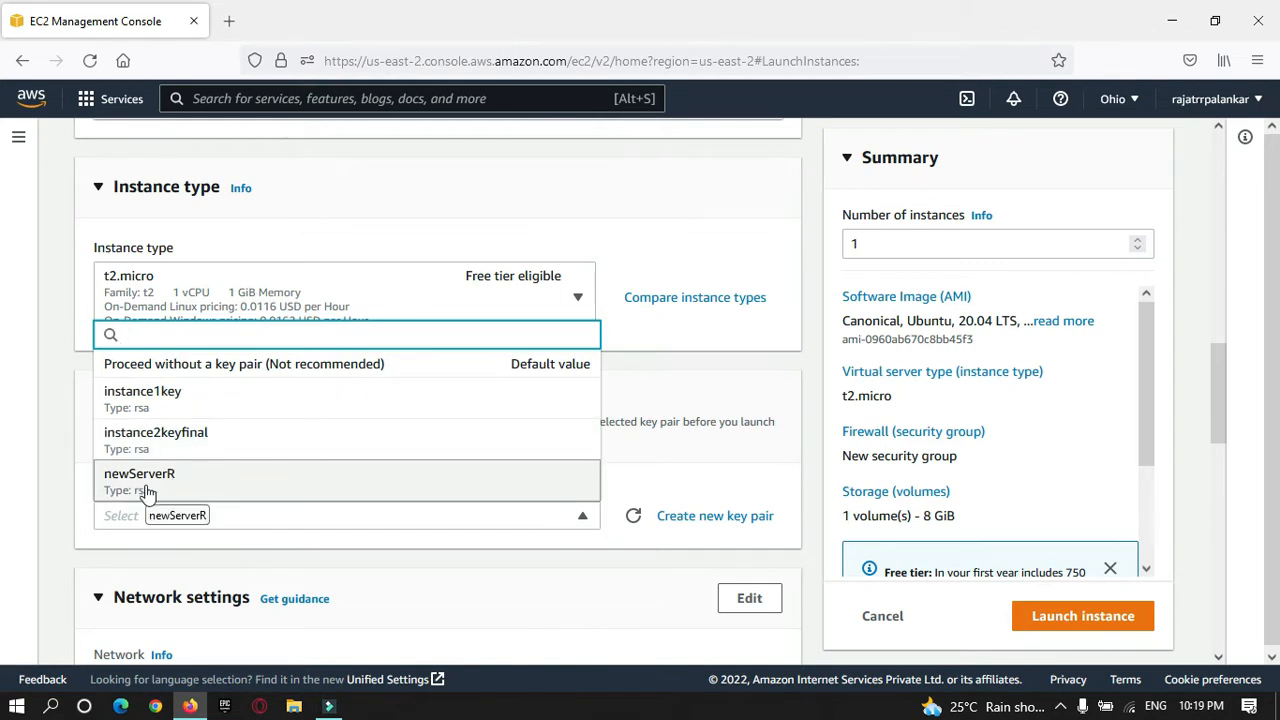
pyautogui.click(140, 480)
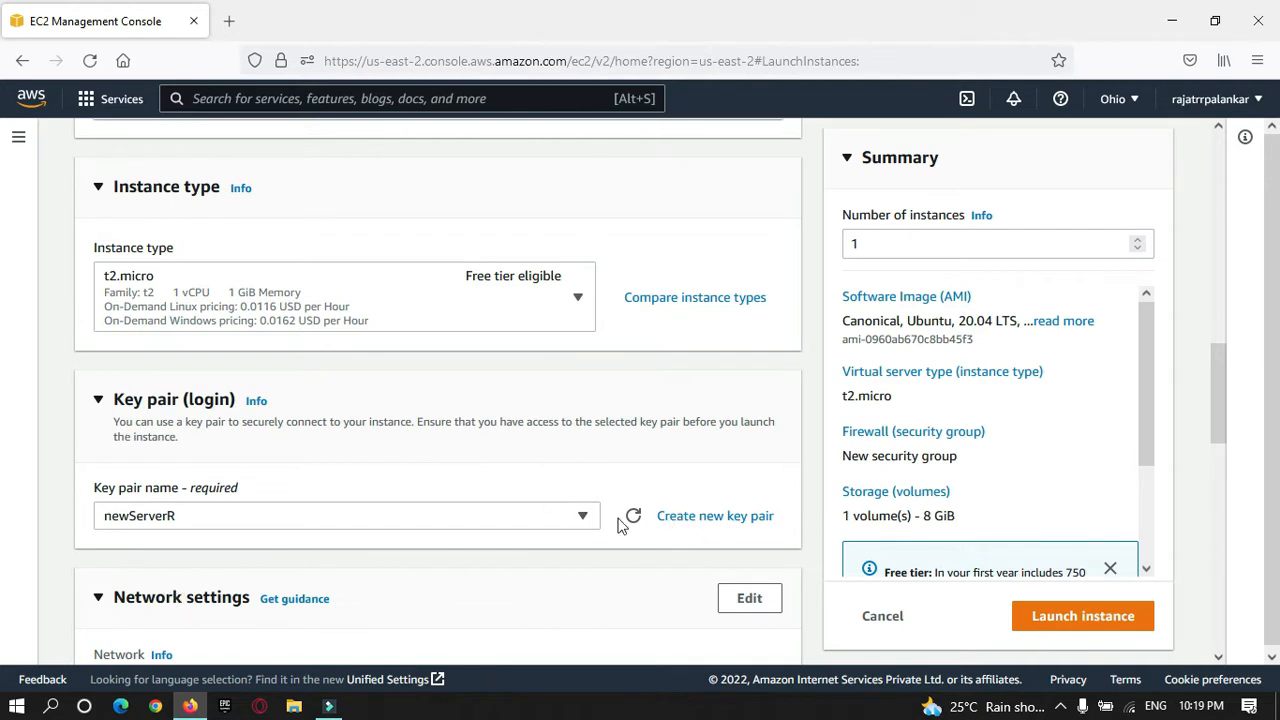
pyautogui.moveTo(716, 516)
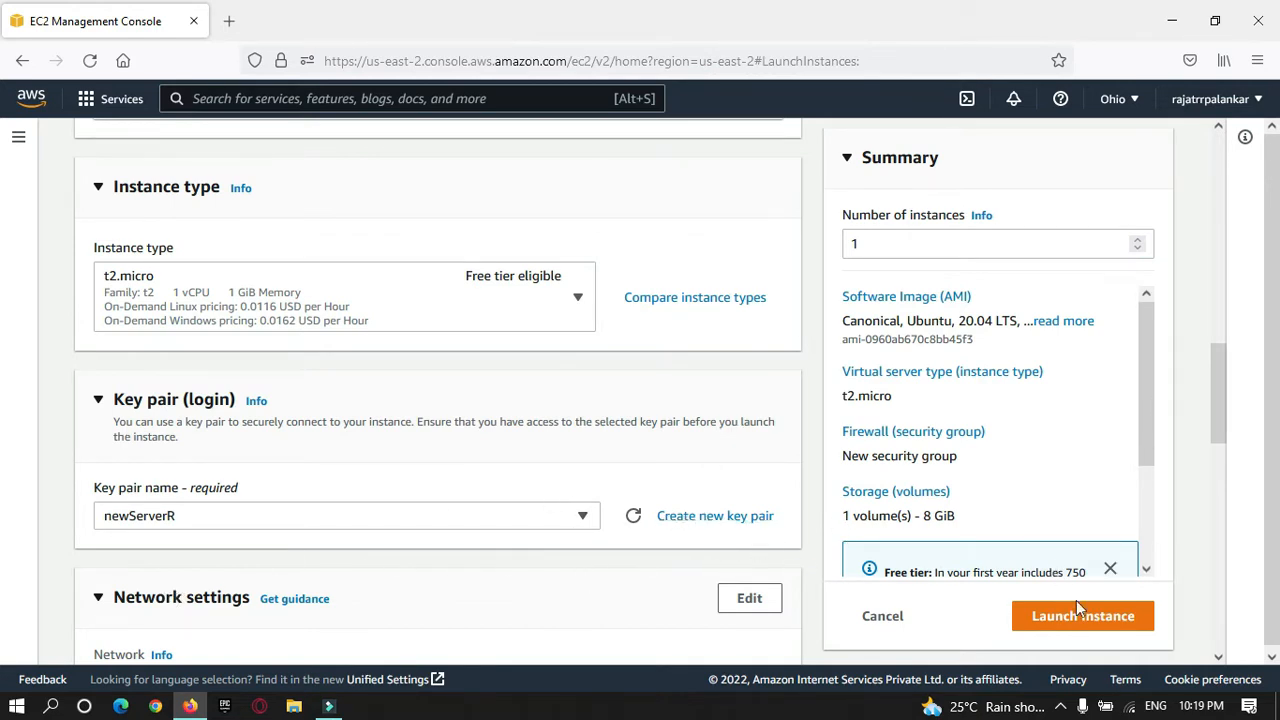
pyautogui.click(1082, 616)
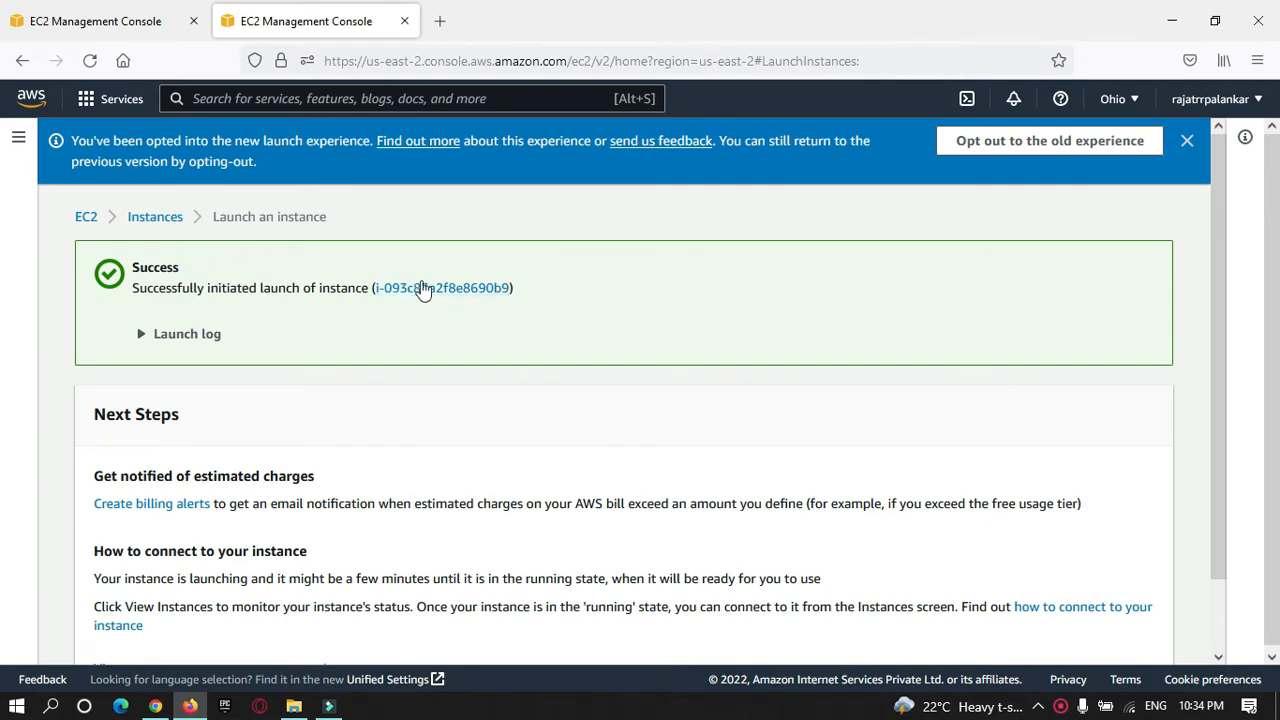
# Open the new instance's details and copy its public IPv4 address.
pyautogui.click(442, 288)
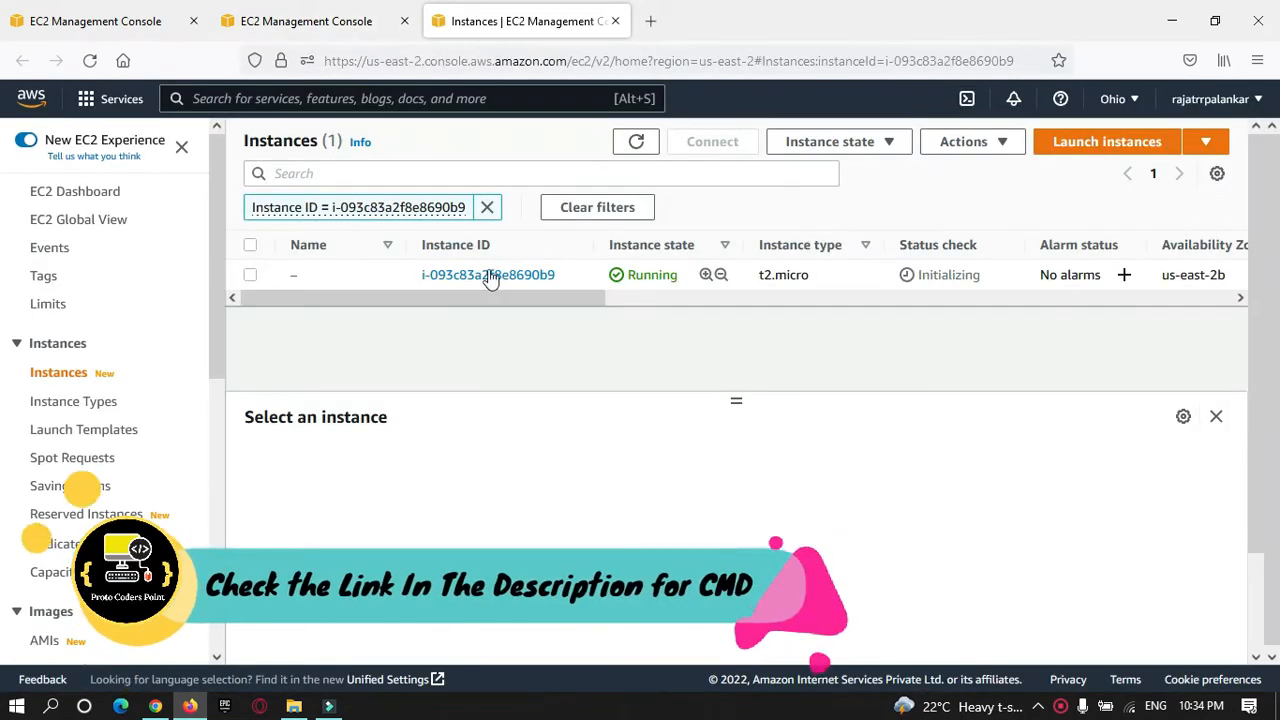
pyautogui.click(488, 274)
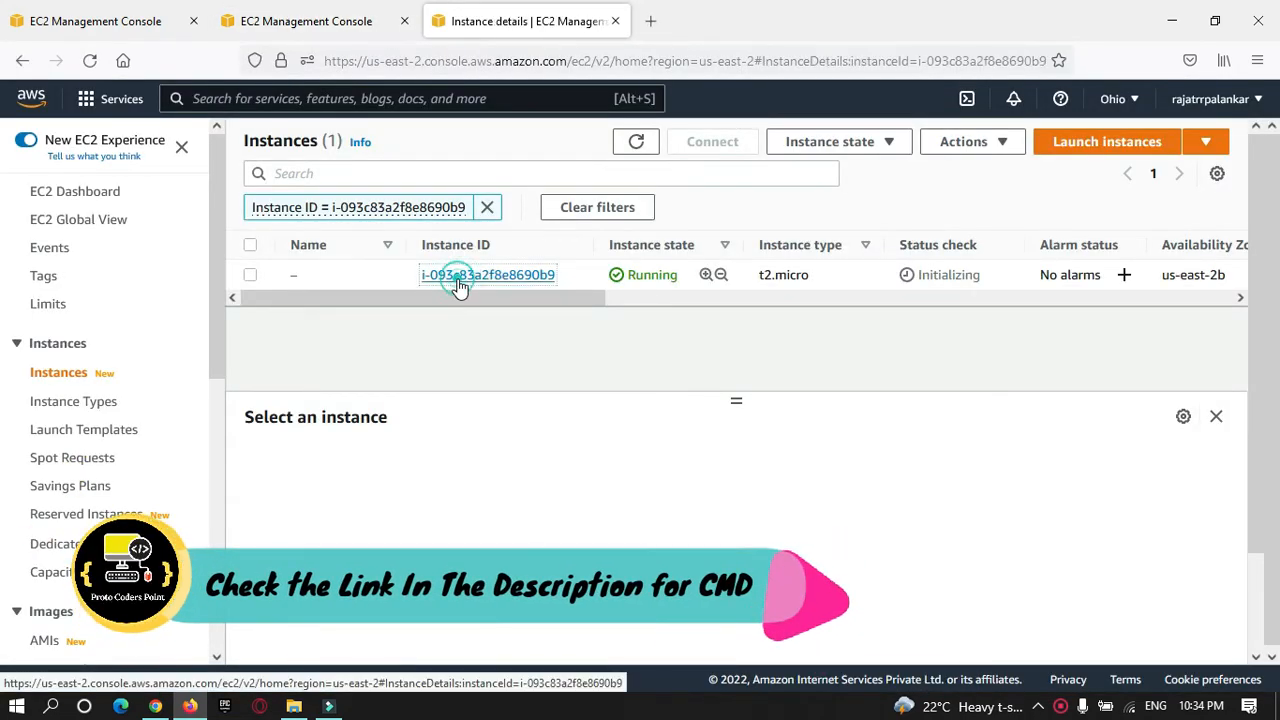
pyautogui.click(488, 274)
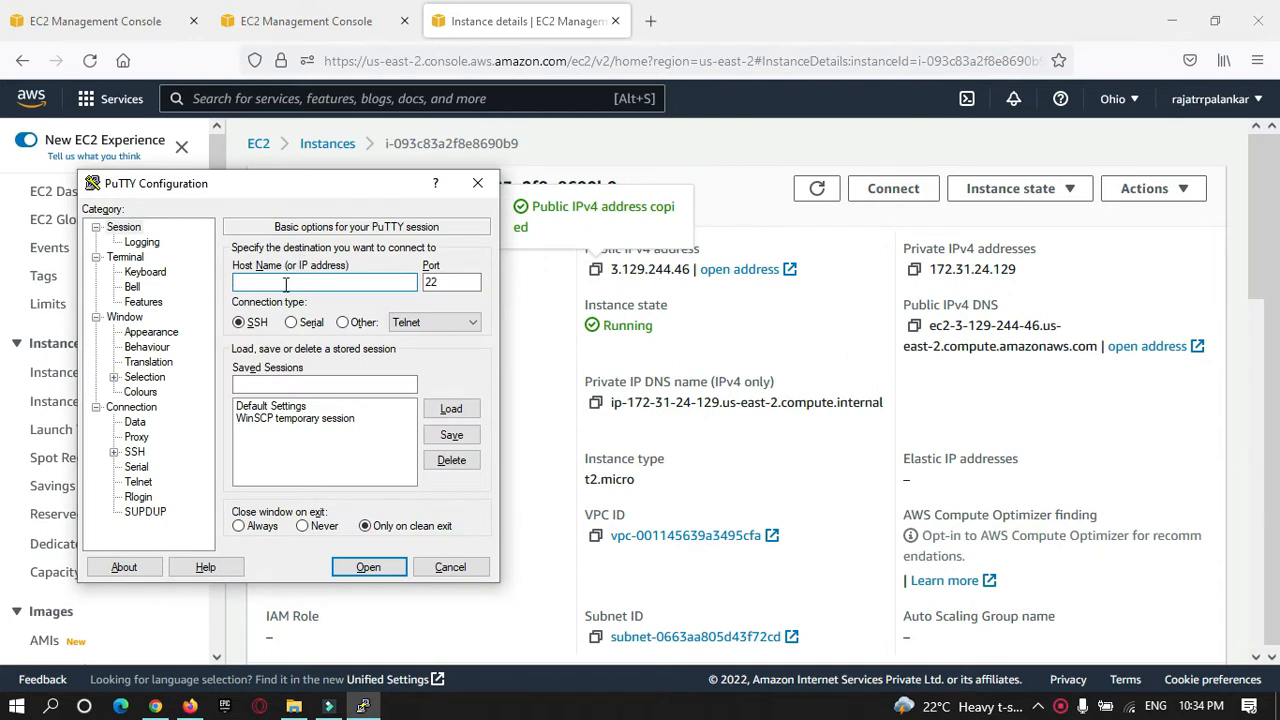
# Set ubuntu as the auto-login username under Connection > Data.
pyautogui.click(134, 420)
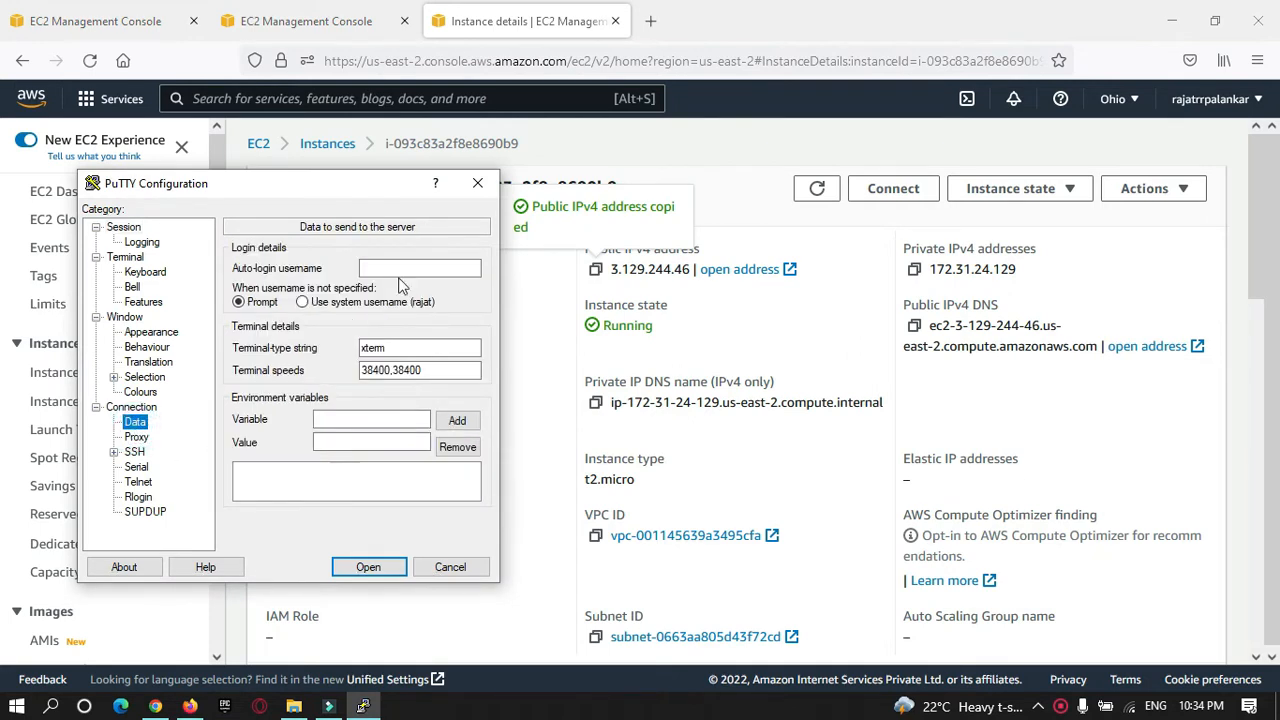
pyautogui.click(418, 268)
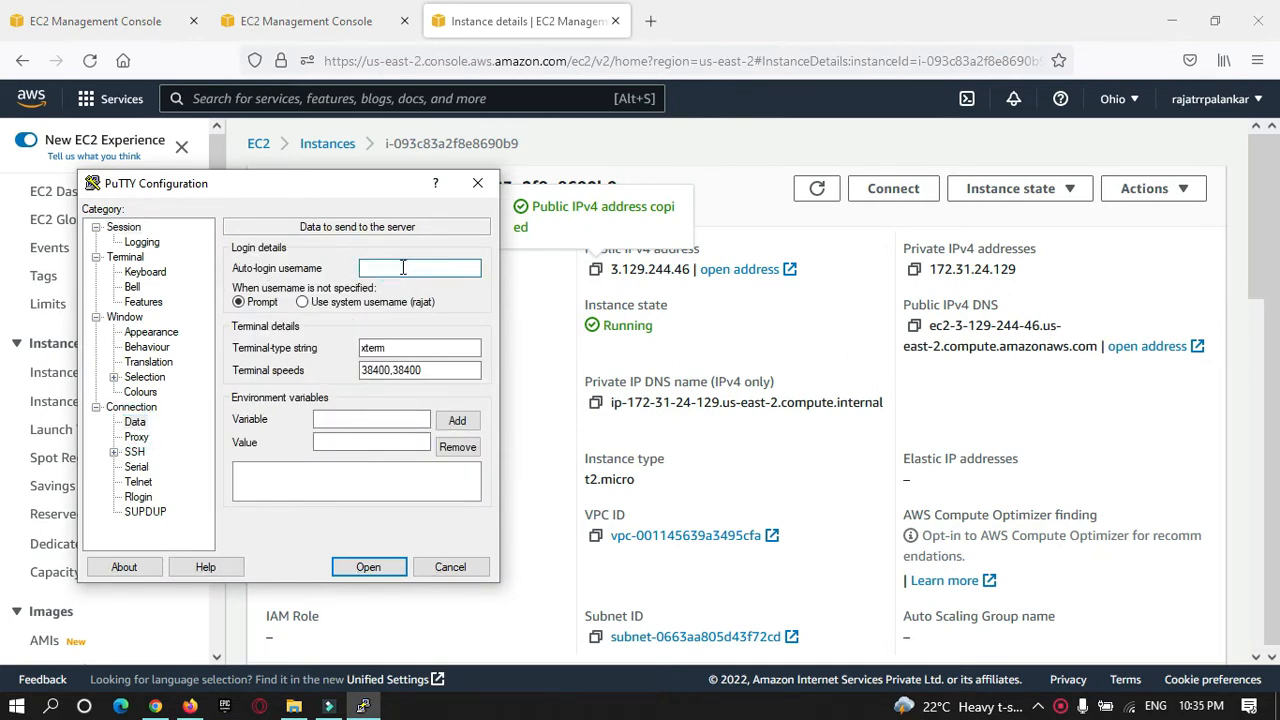
pyautogui.write('ubuntu')
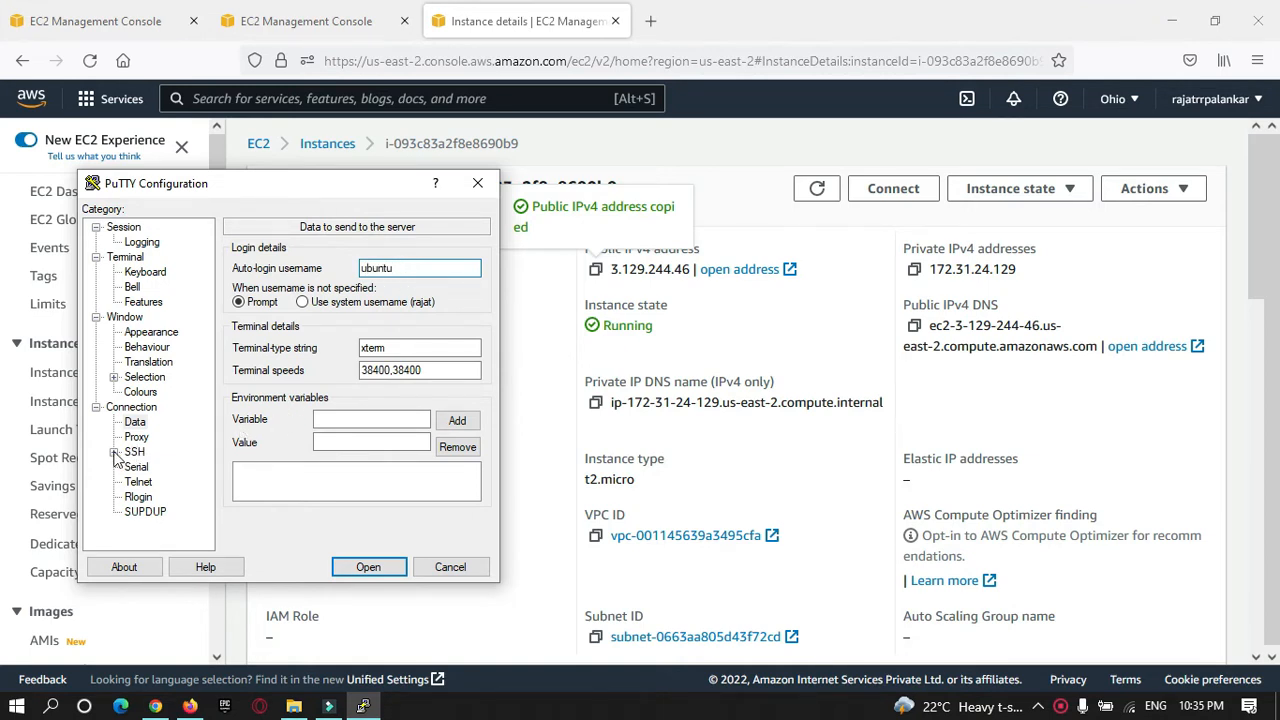
# Choose the downloaded .ppk private key file under SSH > Auth.
pyautogui.click(152, 468)
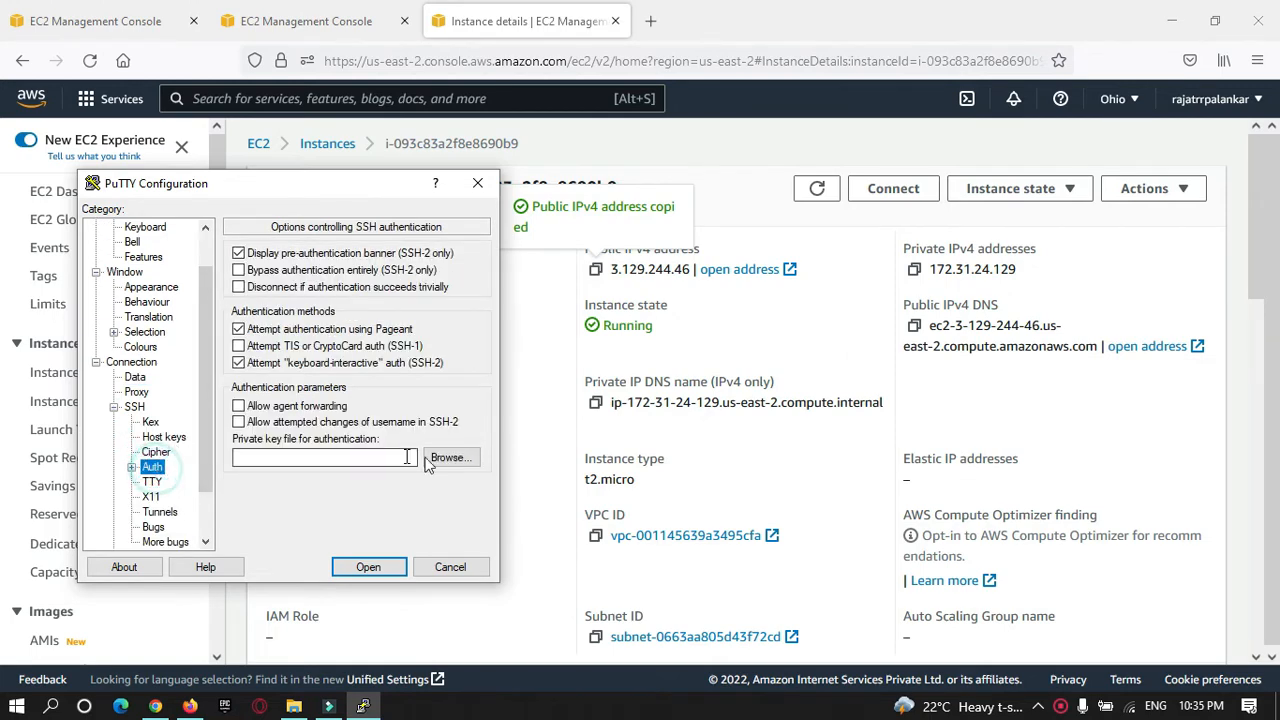
pyautogui.click(452, 456)
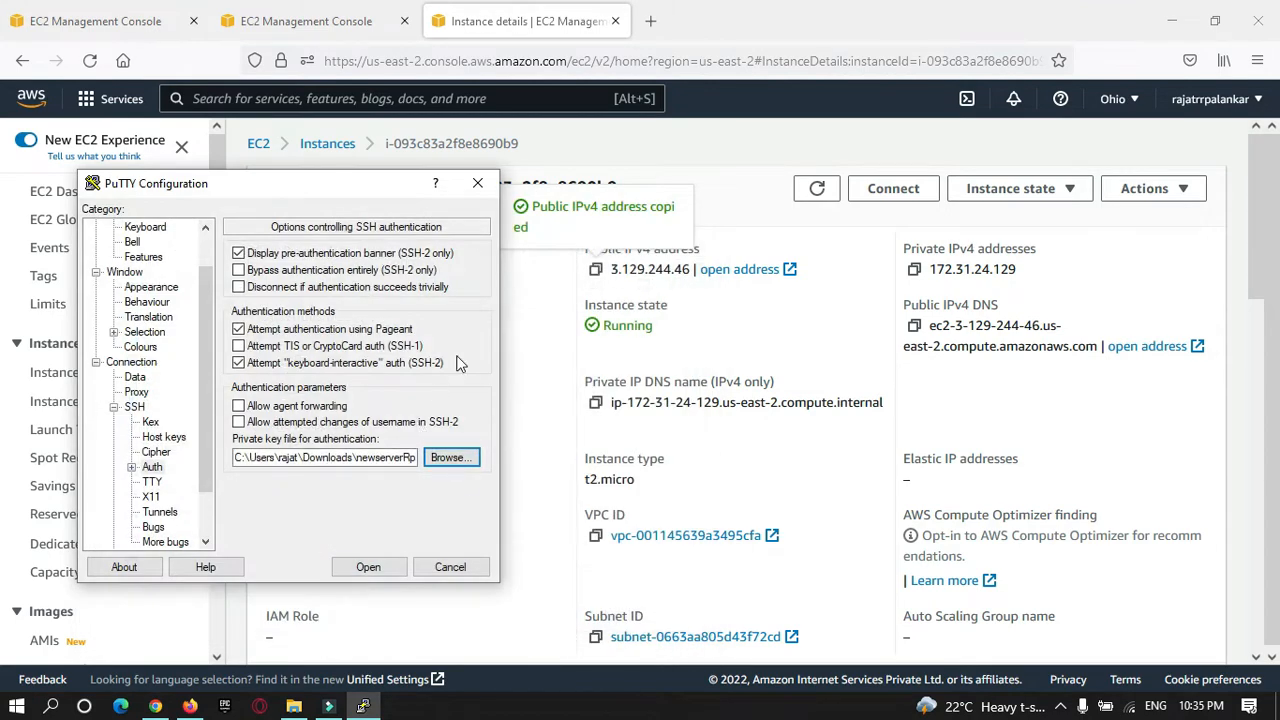
pyautogui.click(368, 568)
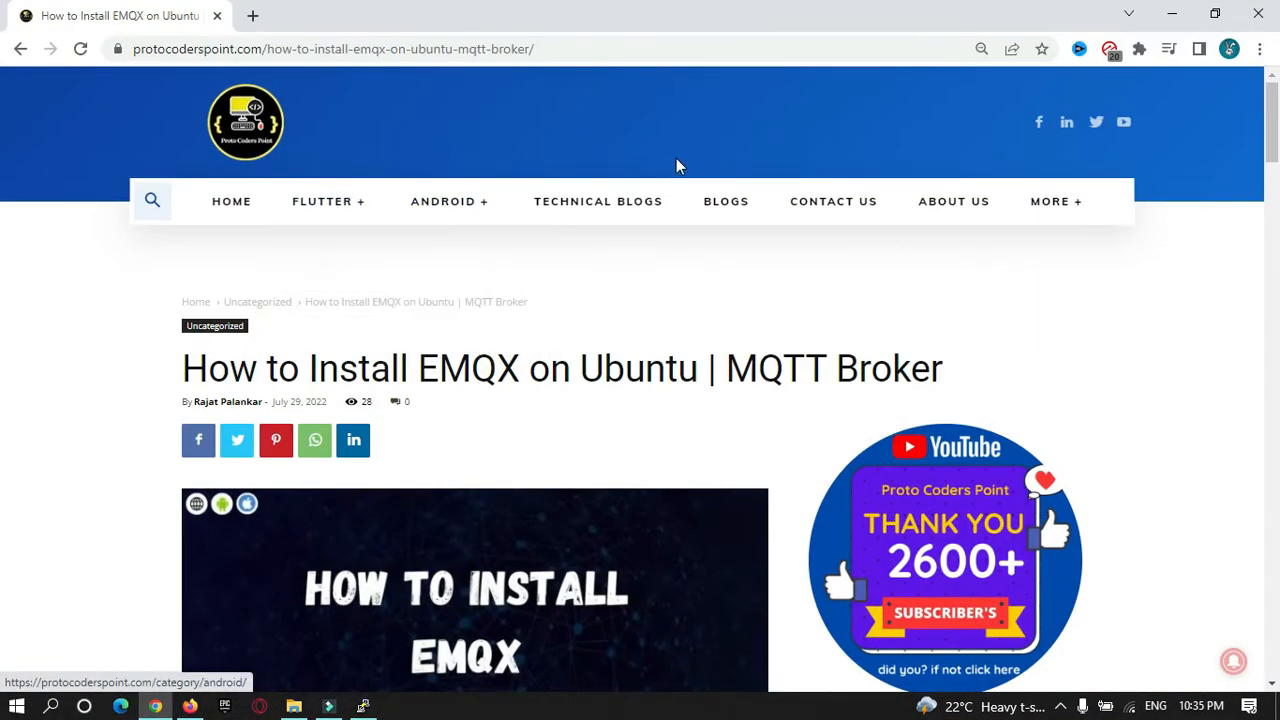
pyautogui.moveTo(418, 368)
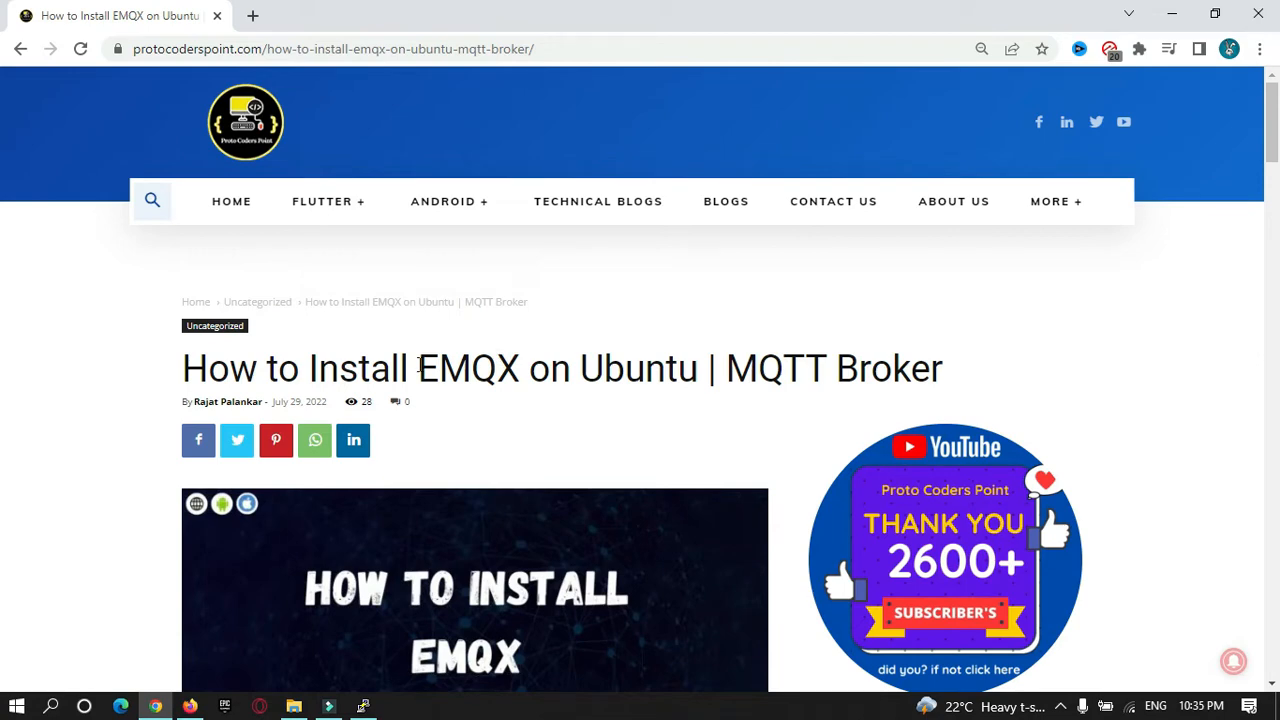
pyautogui.moveTo(640, 252)
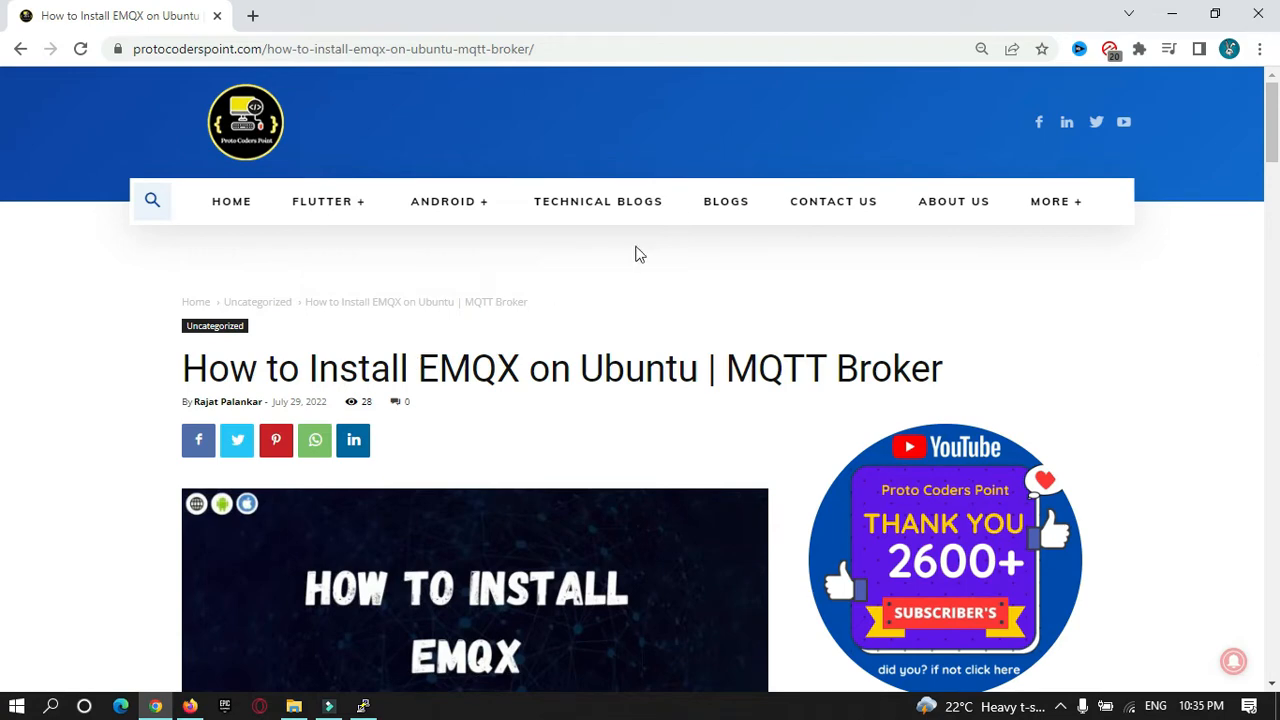
# Scroll the EMQX article down to the 'Install Required Dependencies' code block.
pyautogui.scroll(-3)
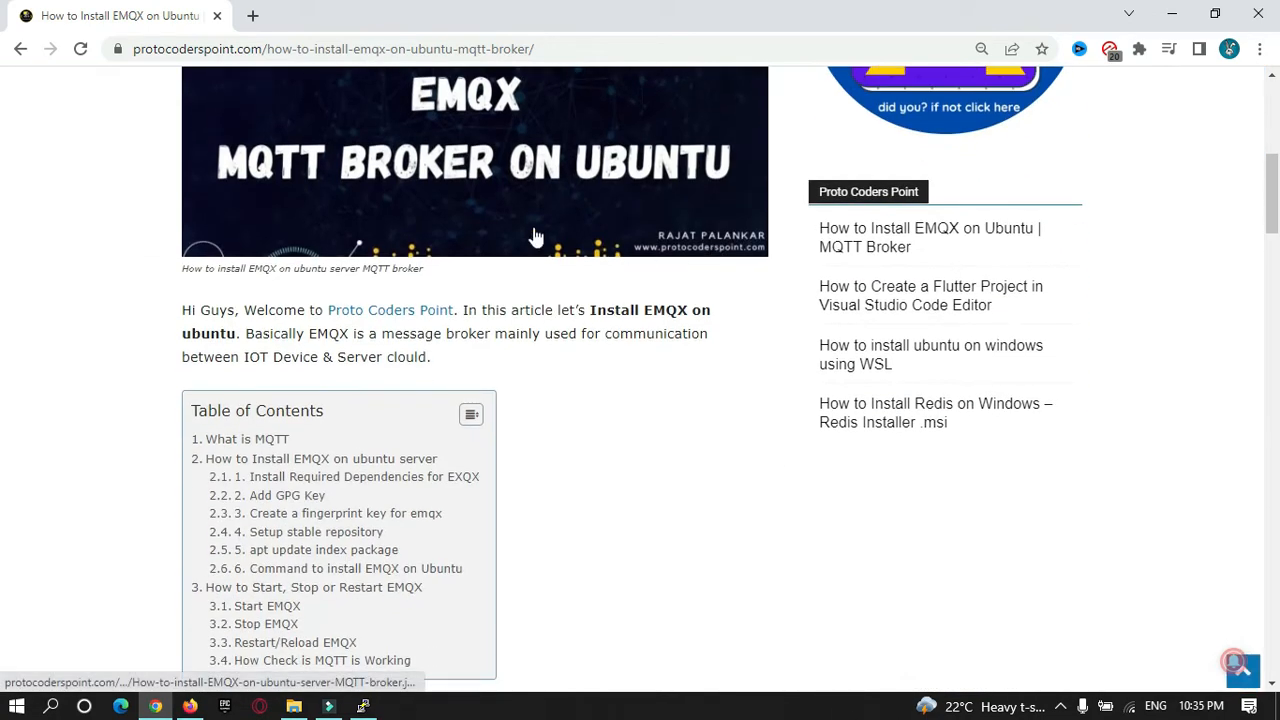
pyautogui.moveTo(536, 236)
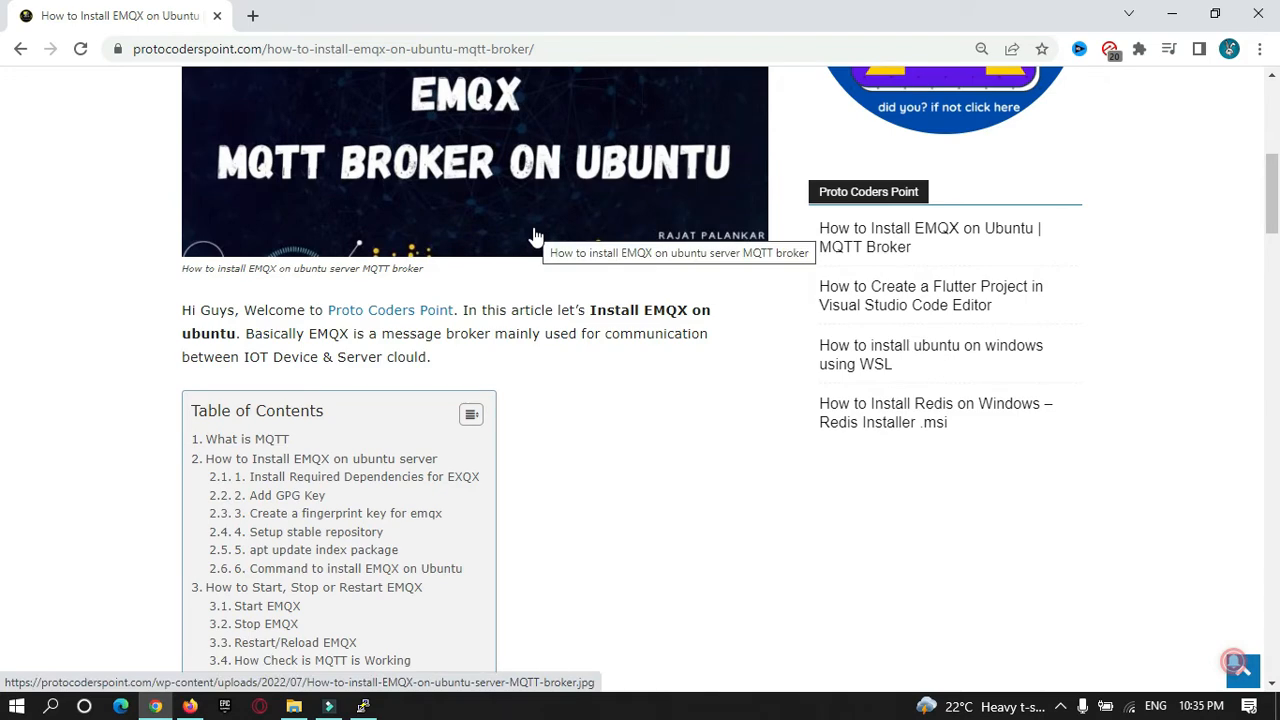
pyautogui.scroll(-3)
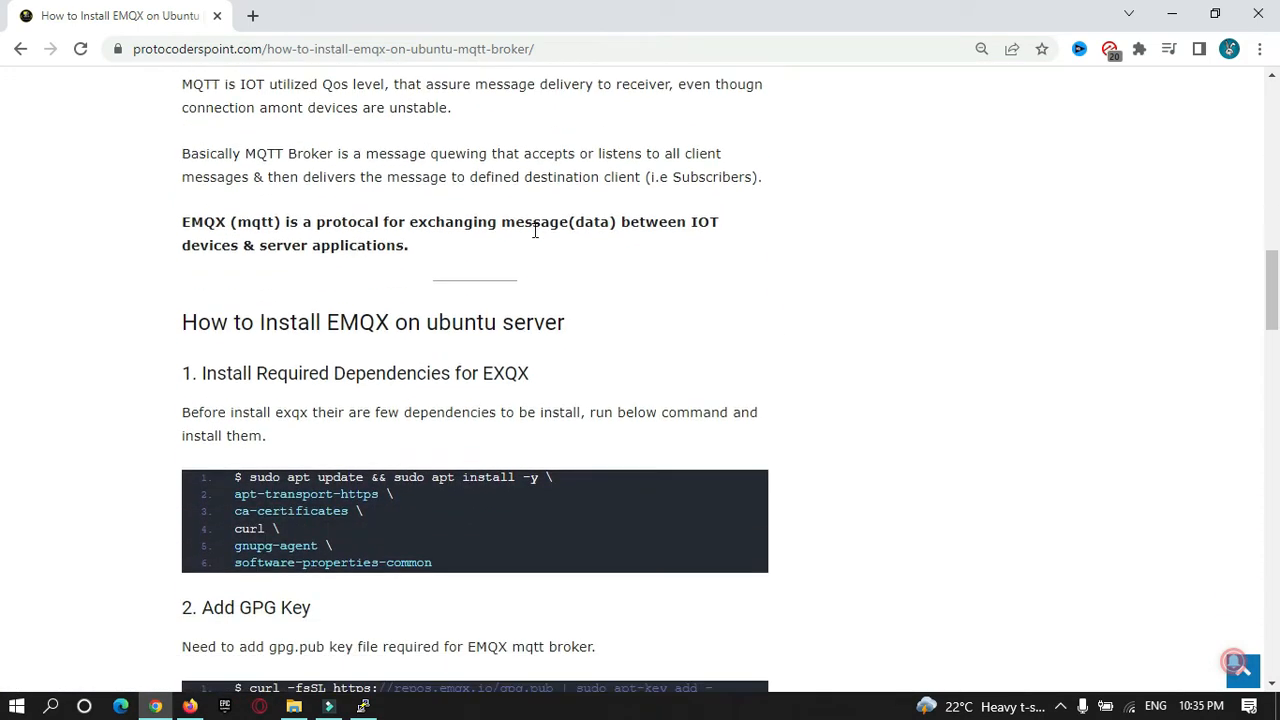
pyautogui.scroll(-3)
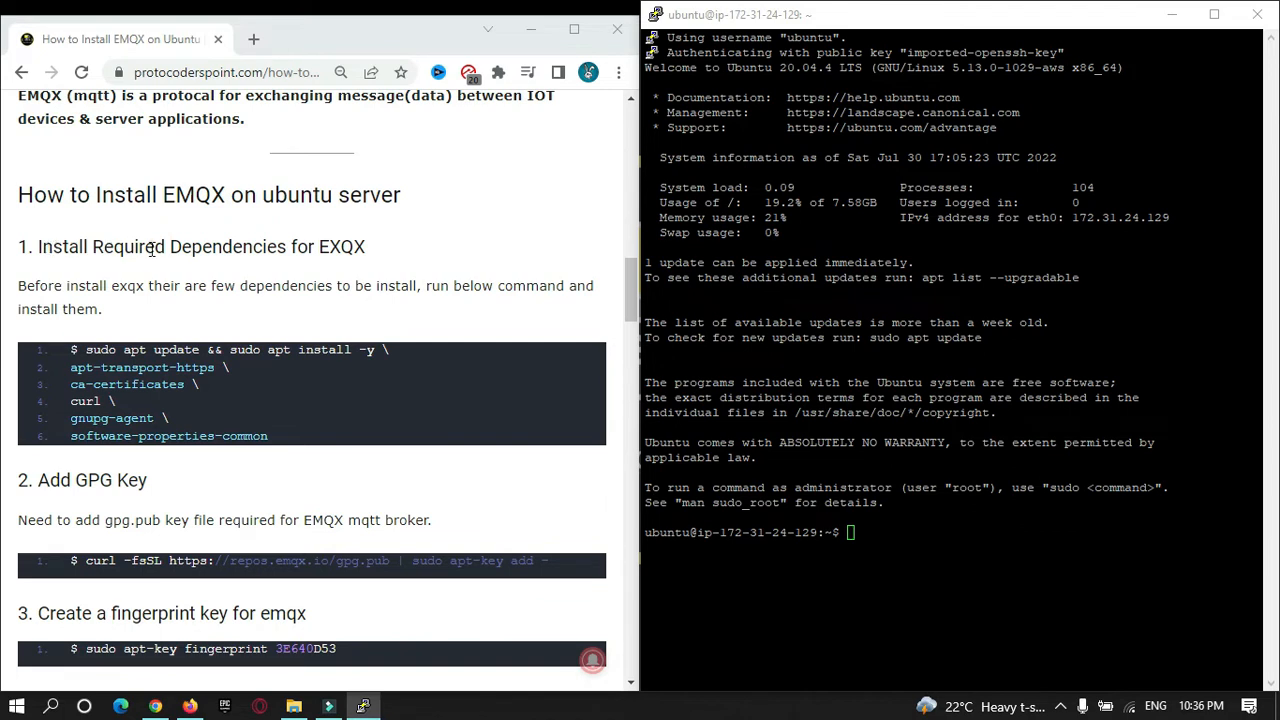
pyautogui.moveTo(300, 252)
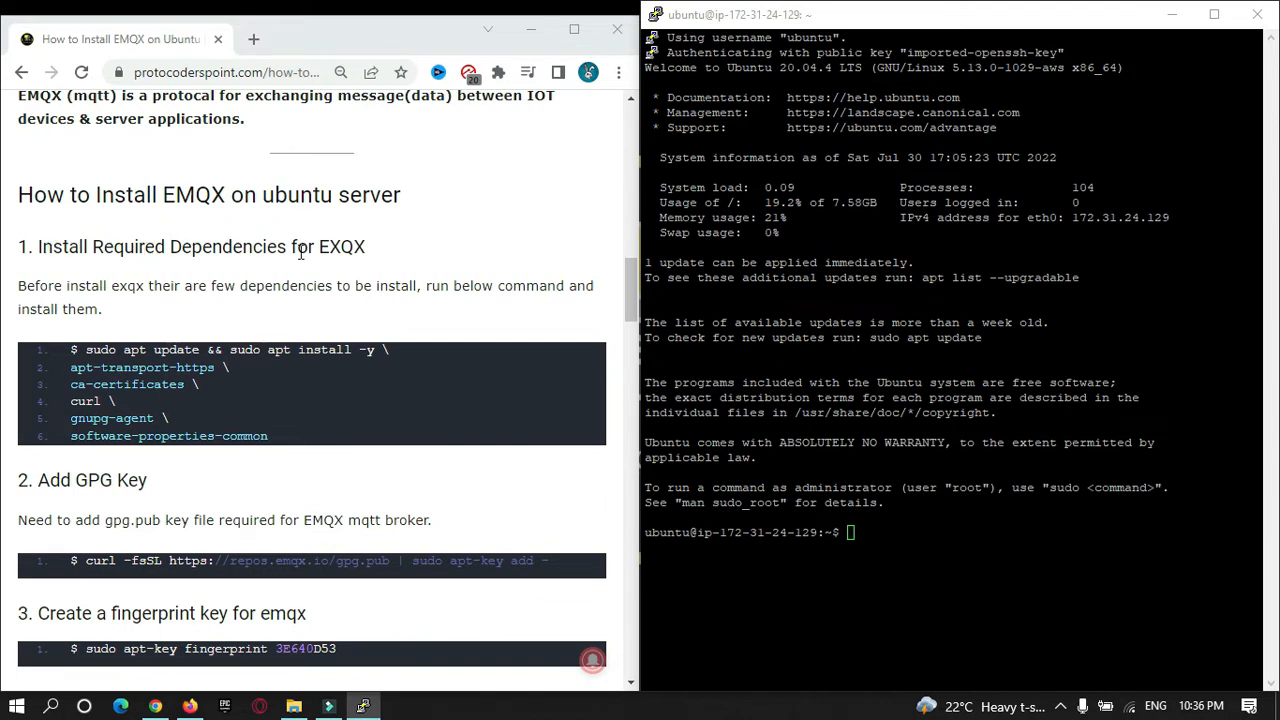
# Run the apt update && apt install dependencies command (curl, gnupg-agent, ca-certificates) on the server.
pyautogui.doubleClick(168, 436)
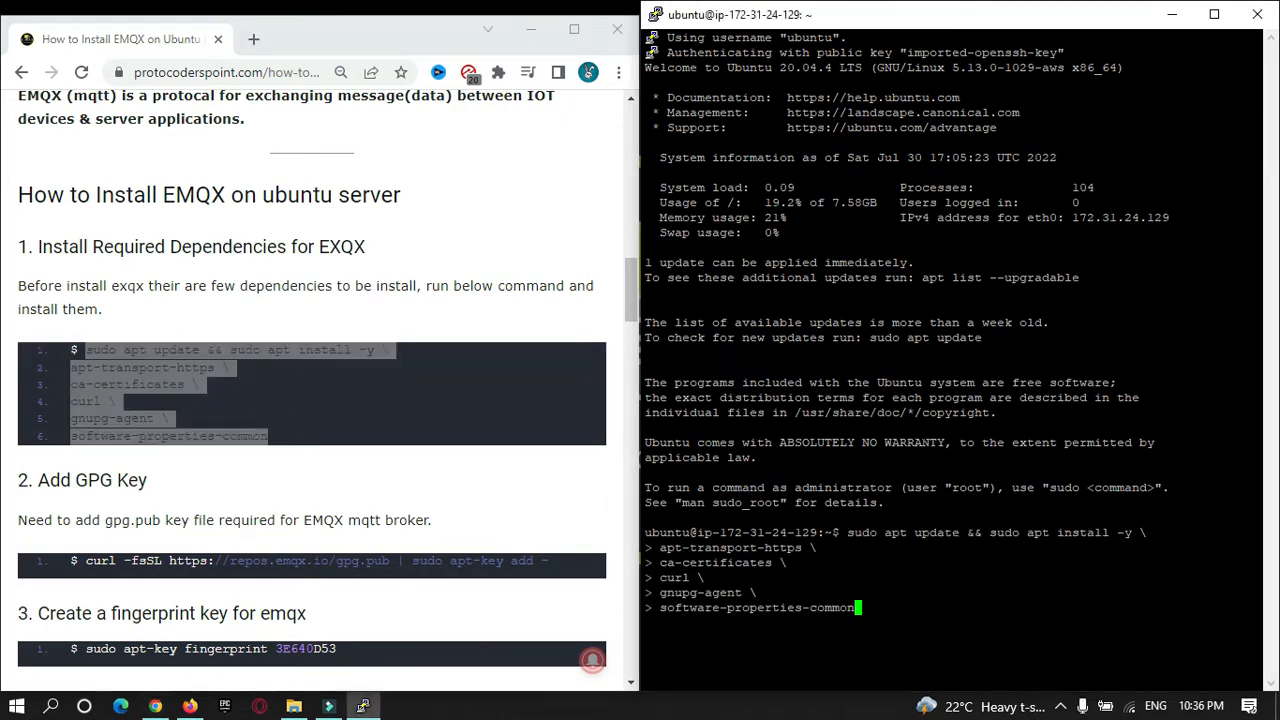
pyautogui.press('Return')
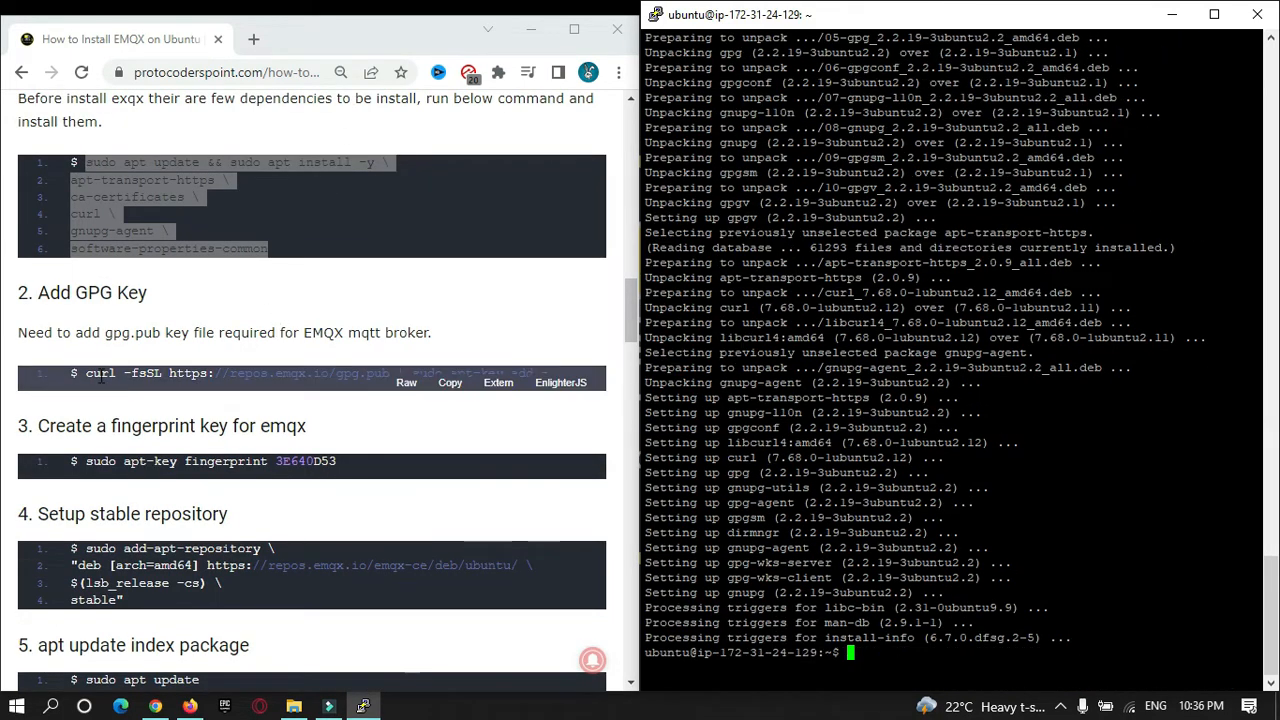
pyautogui.moveTo(450, 384)
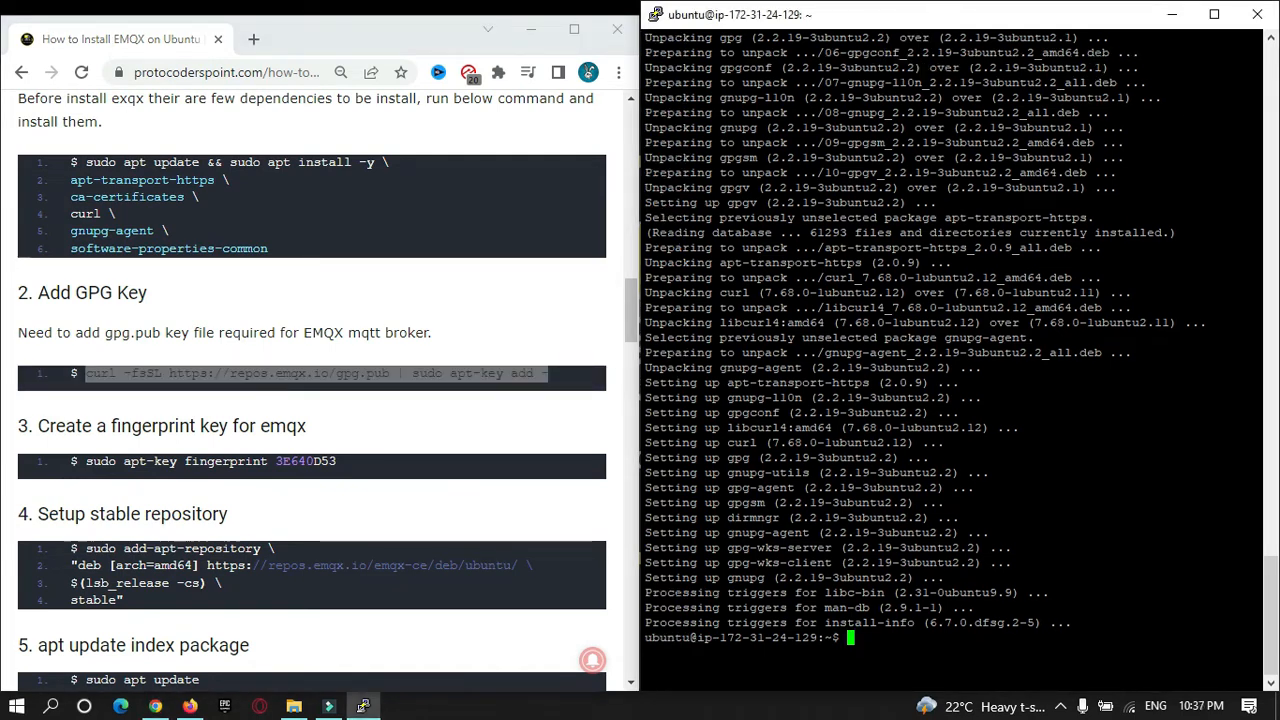
pyautogui.write('curl -fsSL https://repos.emqx.io/gpg.pub | sudo apt-key add -')
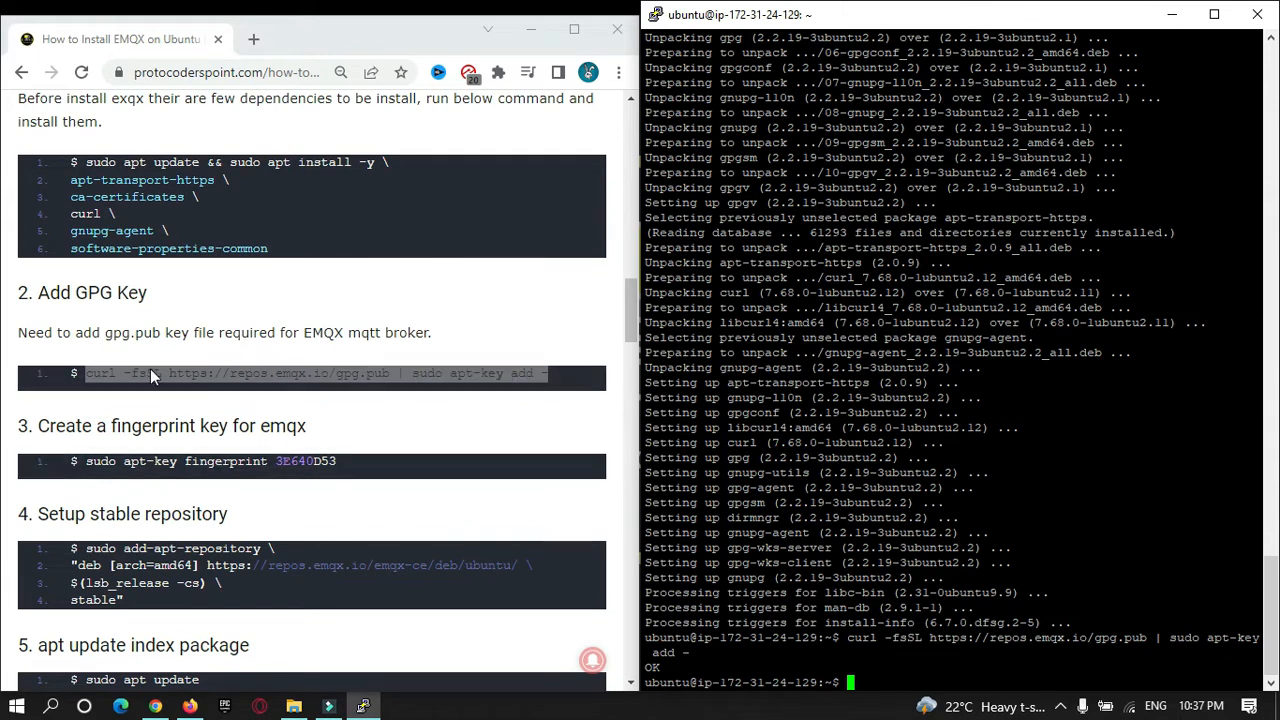
pyautogui.moveTo(398, 318)
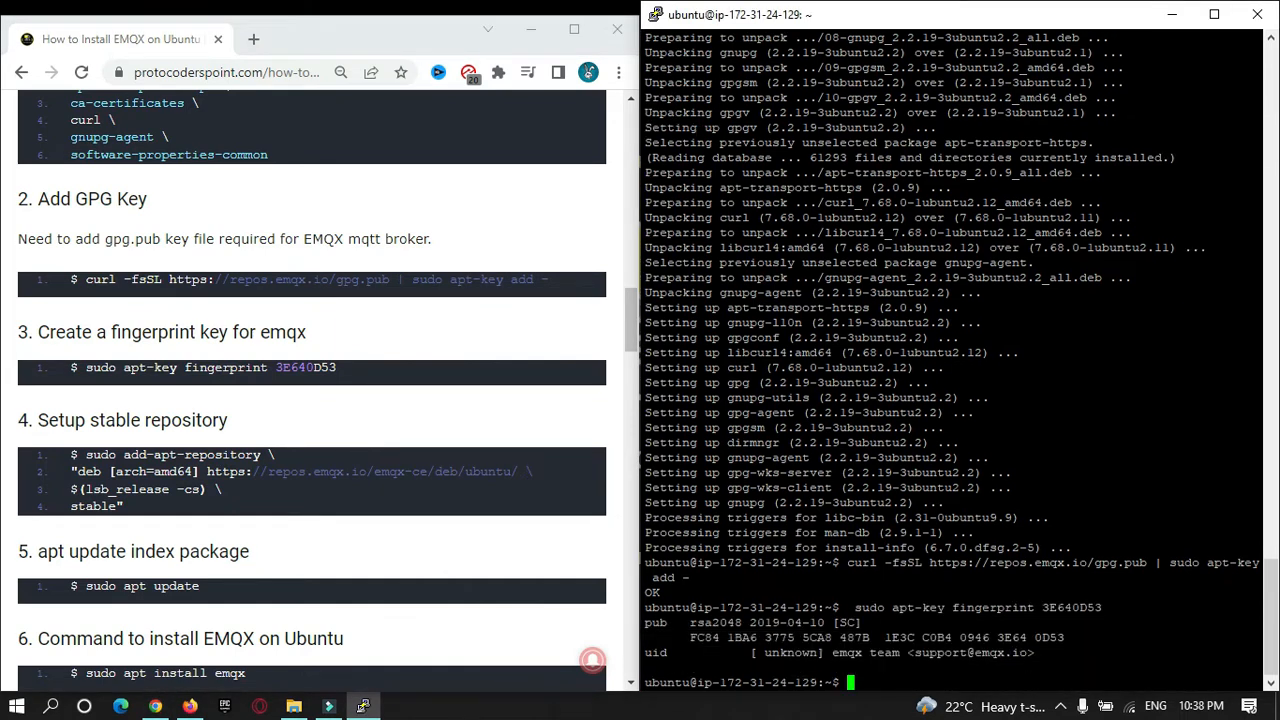
pyautogui.moveTo(120, 412)
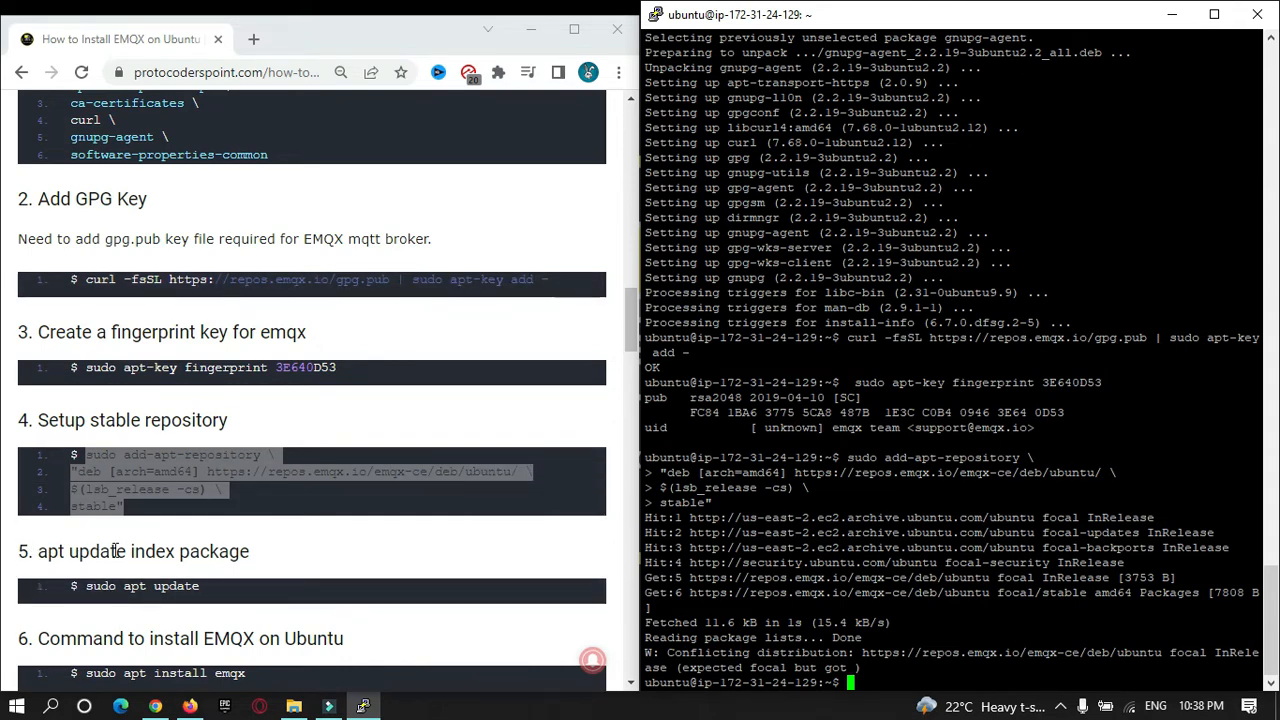
pyautogui.moveTo(230, 544)
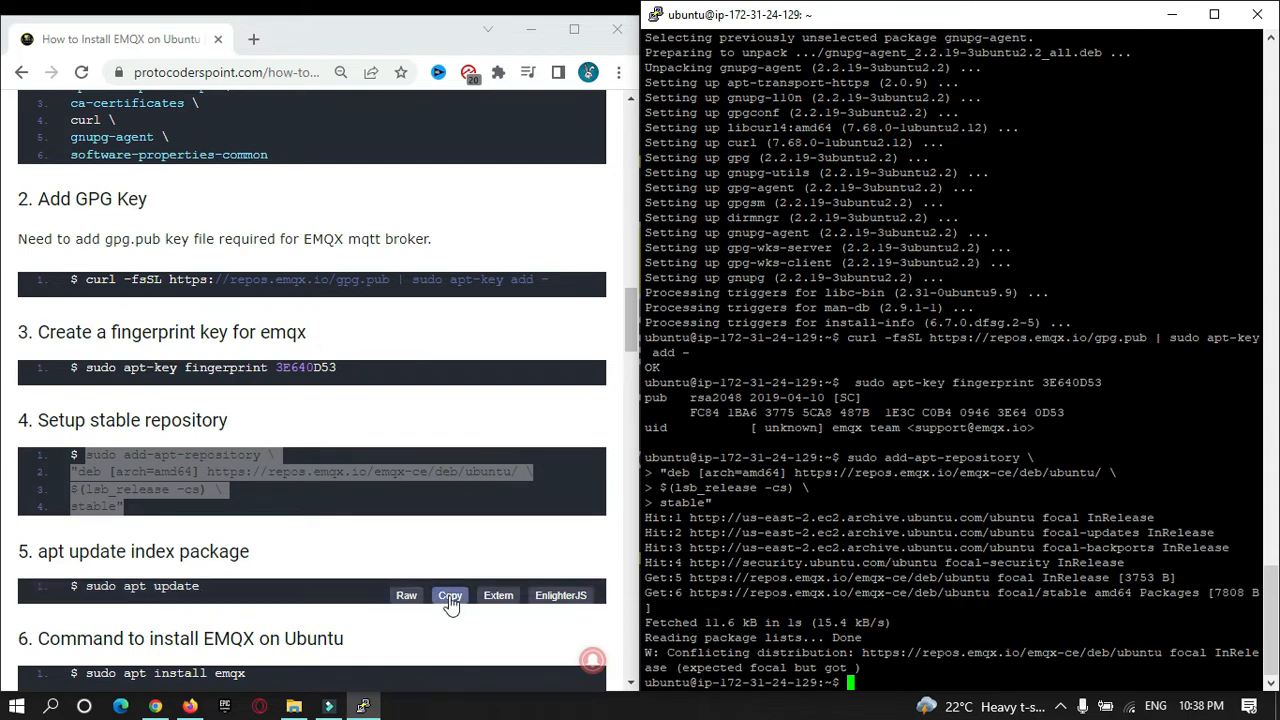
# Run 'sudo apt update' to refresh the package index with the EMQX repository.
pyautogui.click(448, 596)
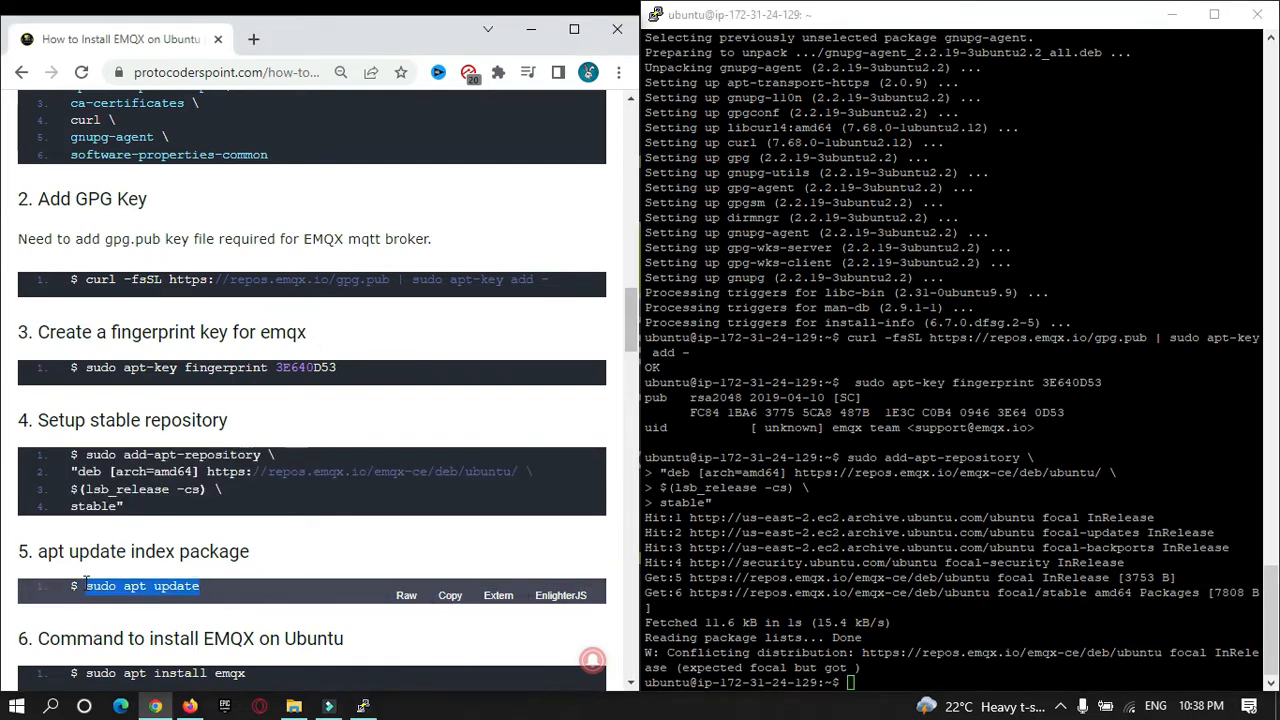
pyautogui.write('sudo apt update')
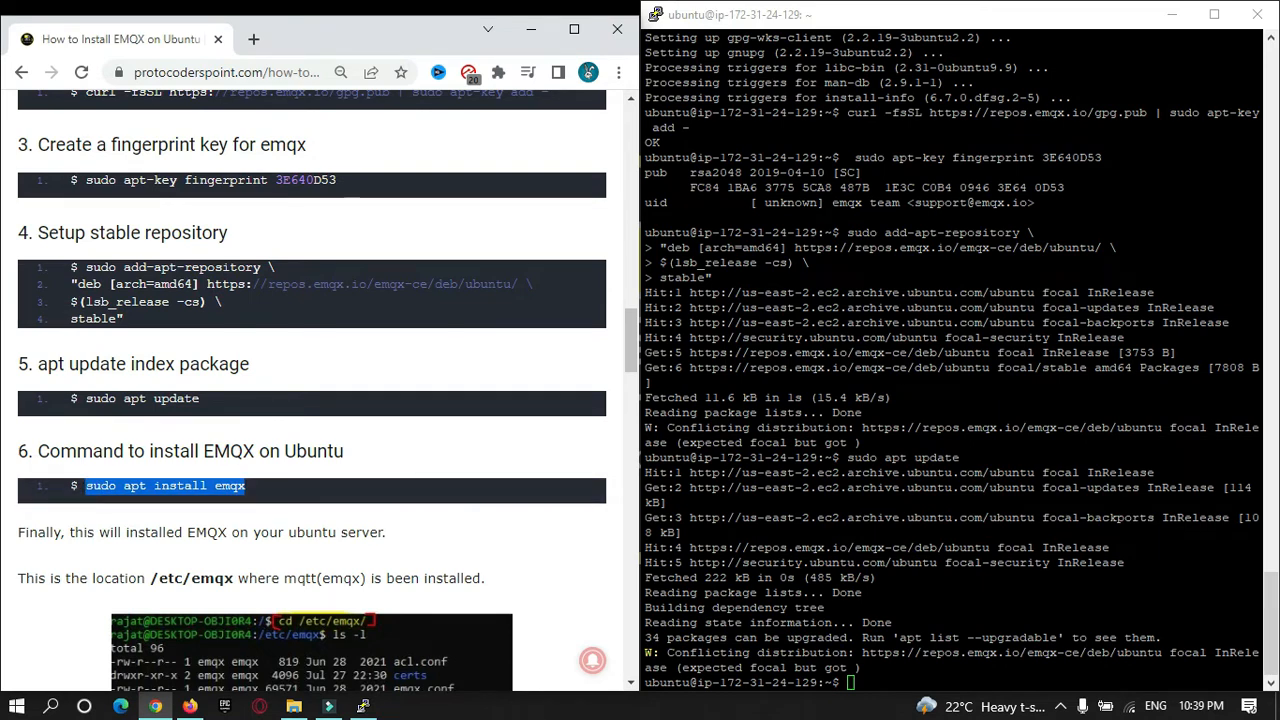
# Run 'sudo apt install emqx', then 'sudo emqx start' to start the broker.
pyautogui.write('sudo apt install emqx')
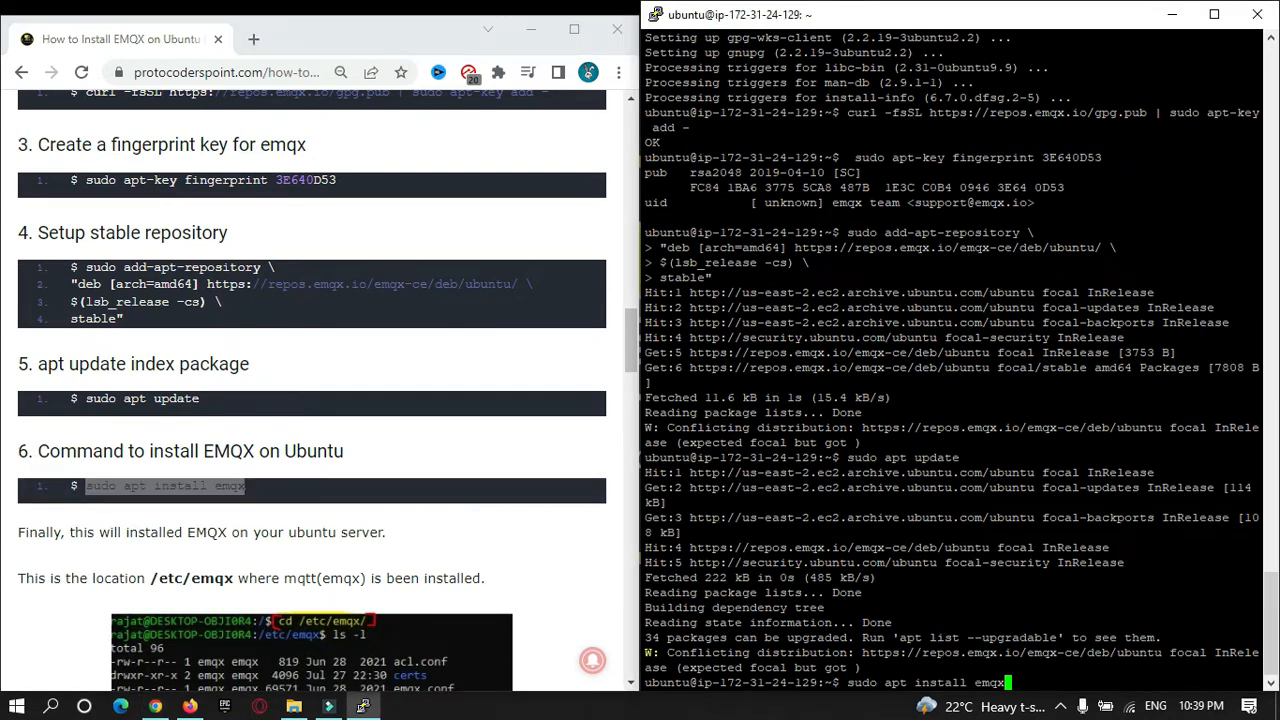
pyautogui.press('Return')
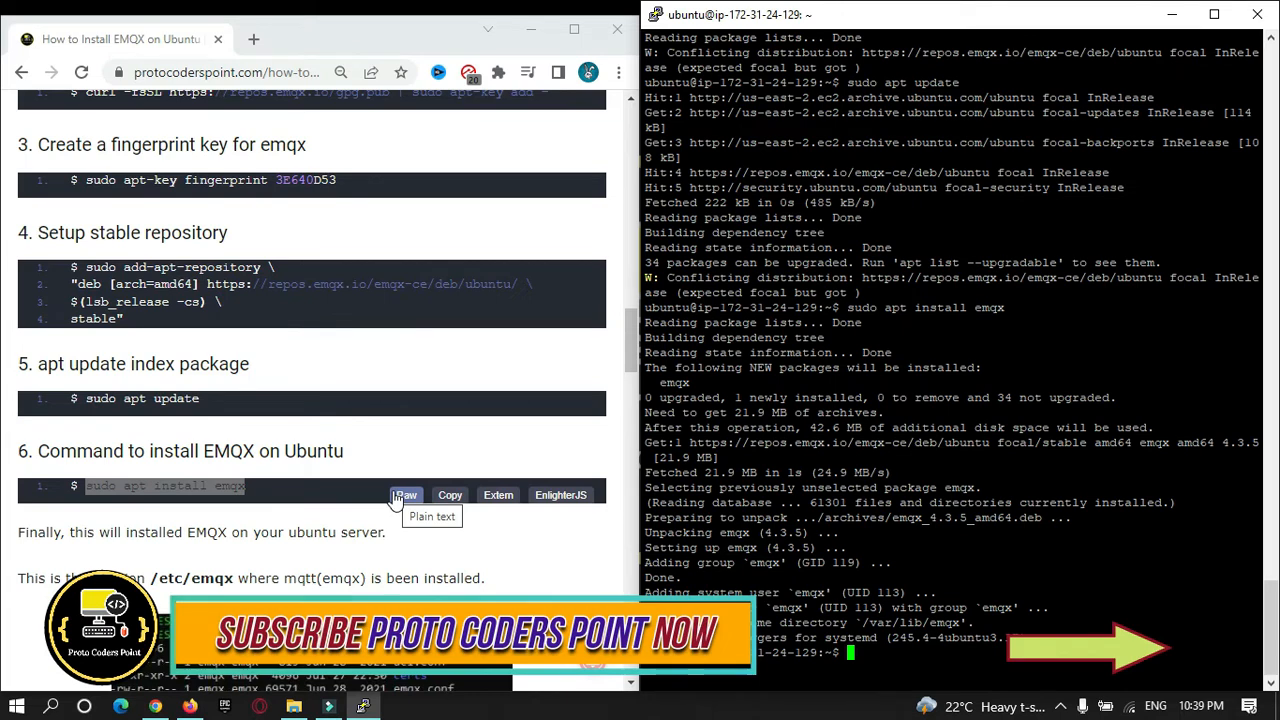
pyautogui.write('sudo emqx start')
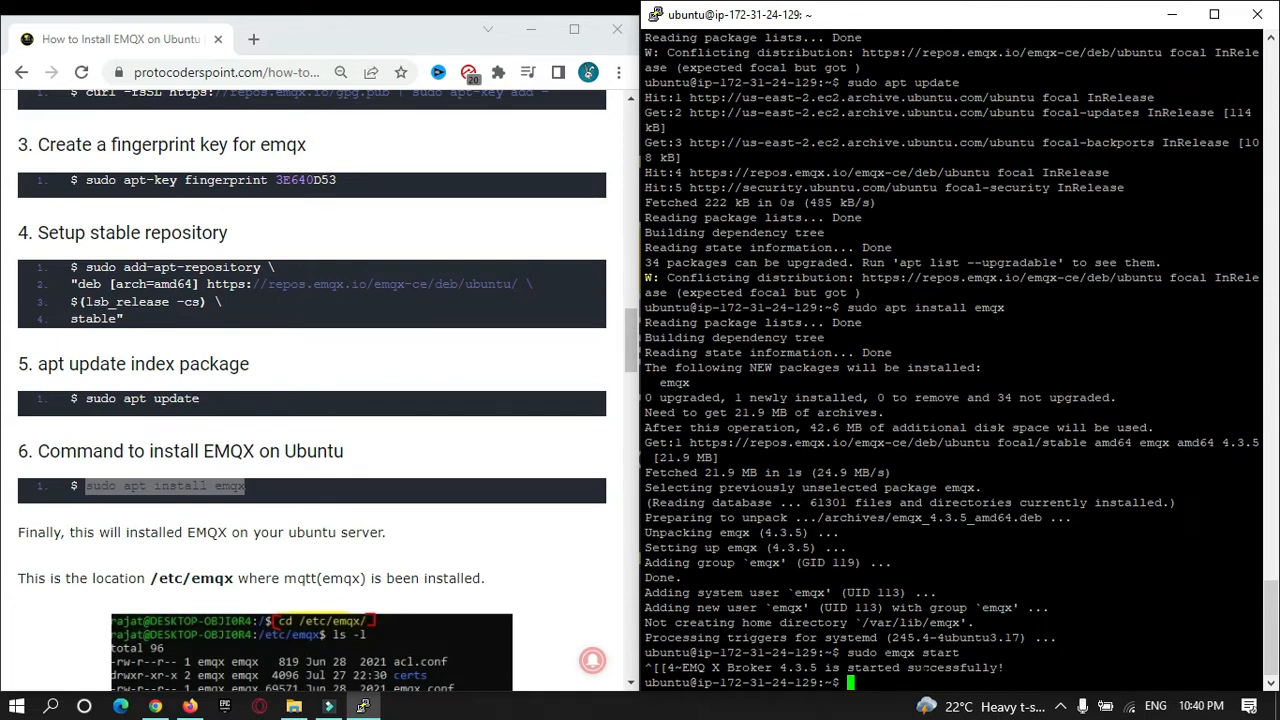
# Run 'sudo emqx ping' and get a pong response from the broker.
pyautogui.write('s')
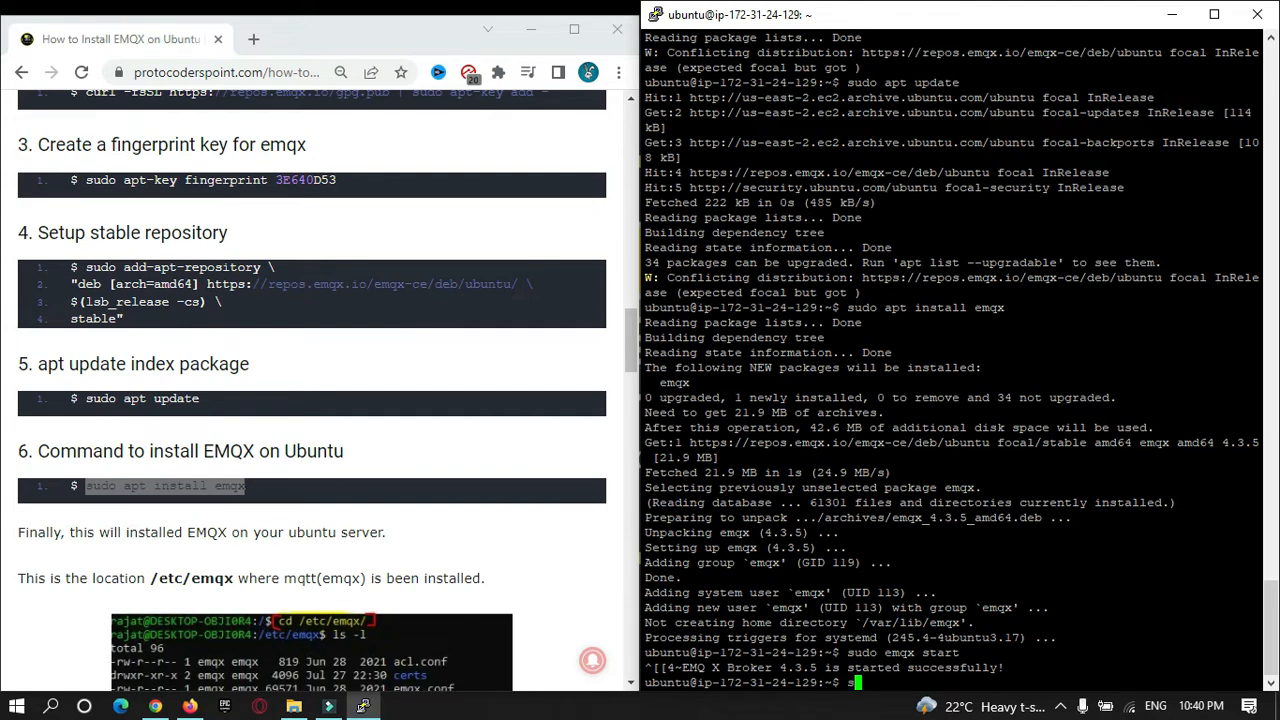
pyautogui.write('e')
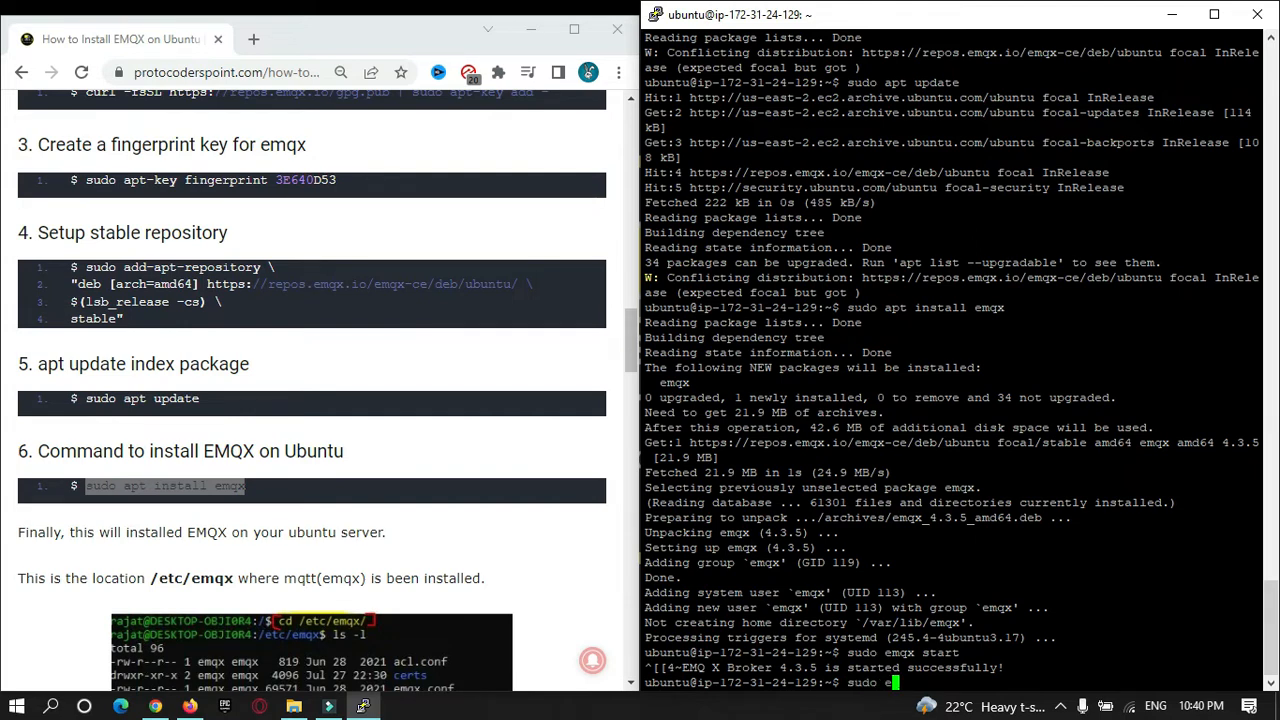
pyautogui.write('mqx ping')
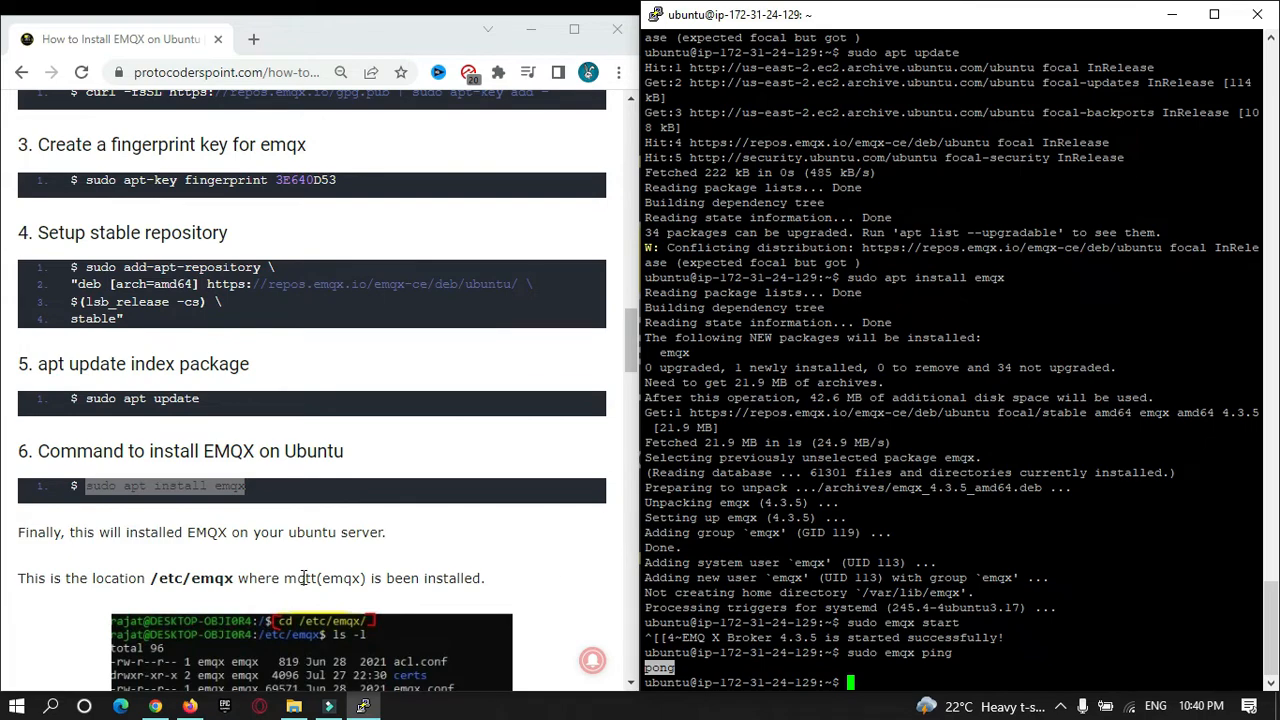
pyautogui.moveTo(298, 612)
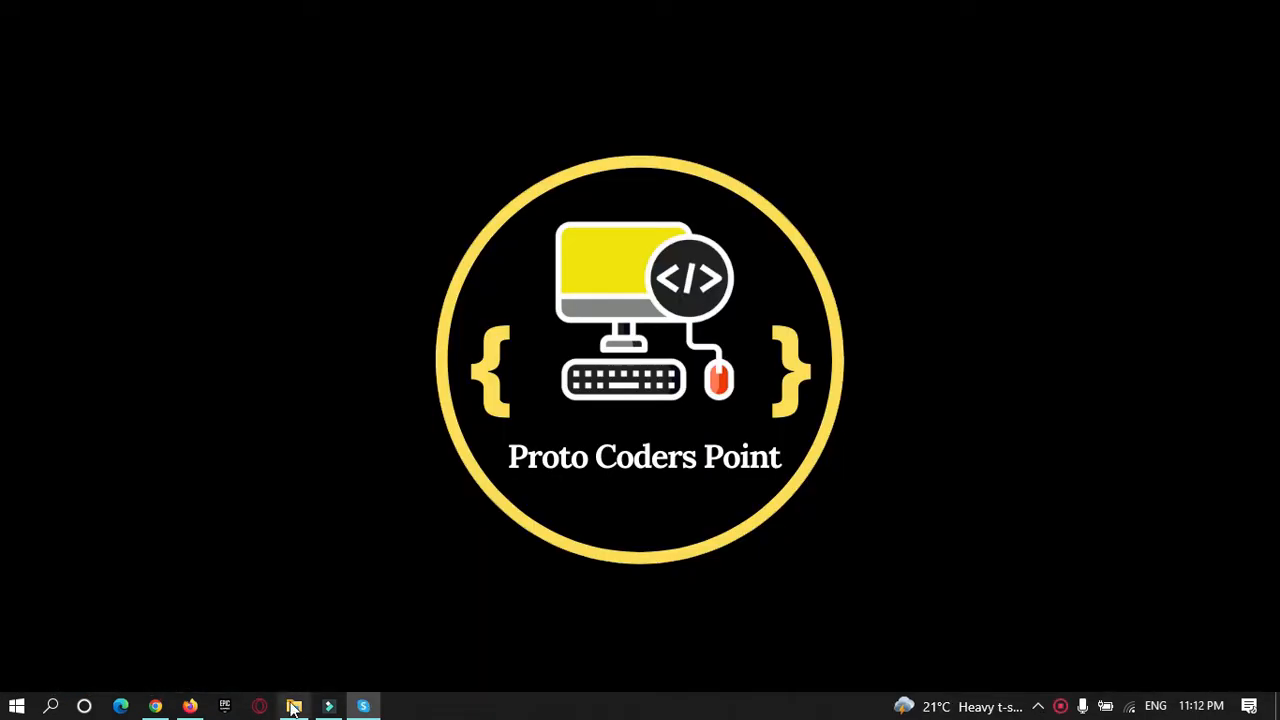
# Show the Downloads folder containing mqtt-spy-1.0.0.jar in File Explorer.
pyautogui.click(292, 708)
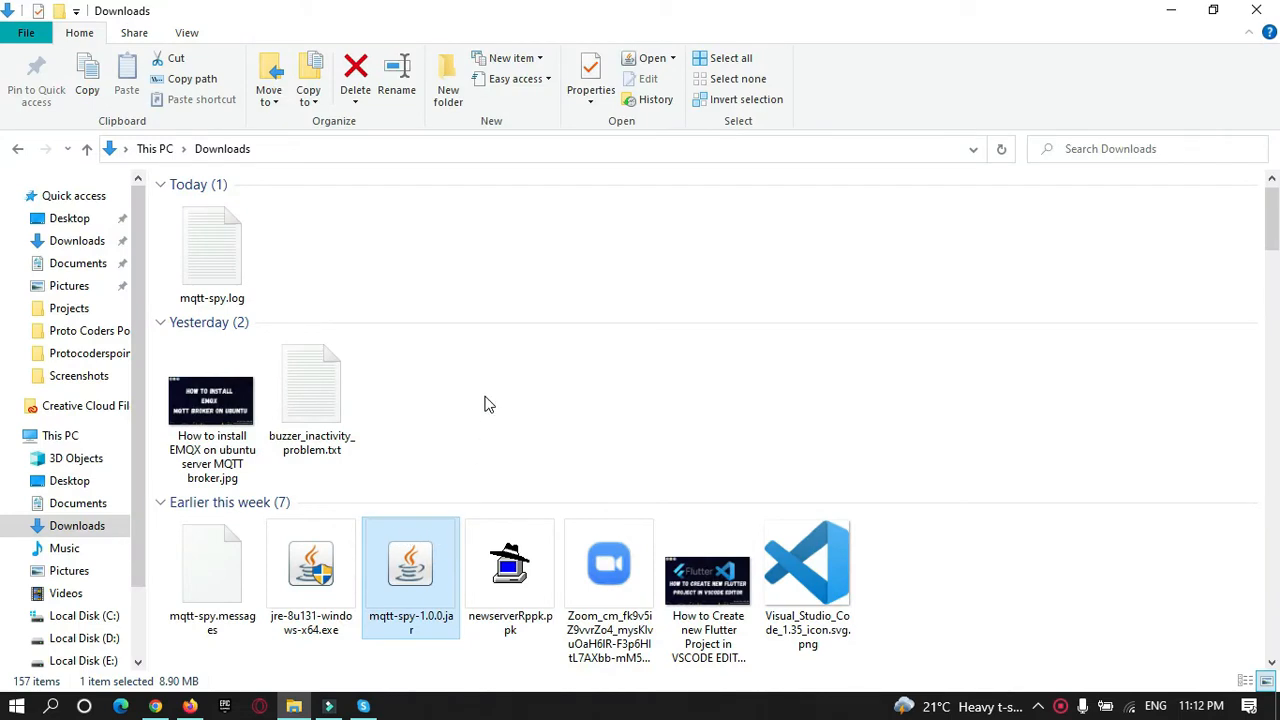
pyautogui.moveTo(484, 412)
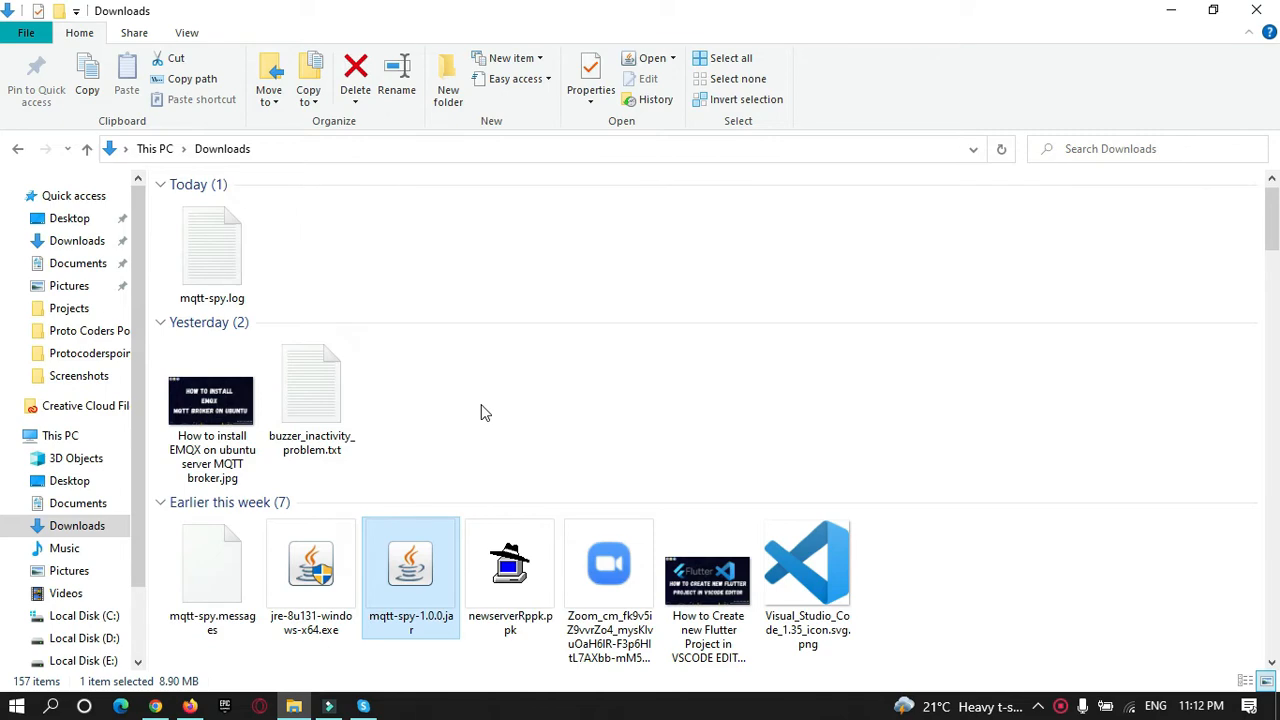
pyautogui.moveTo(448, 504)
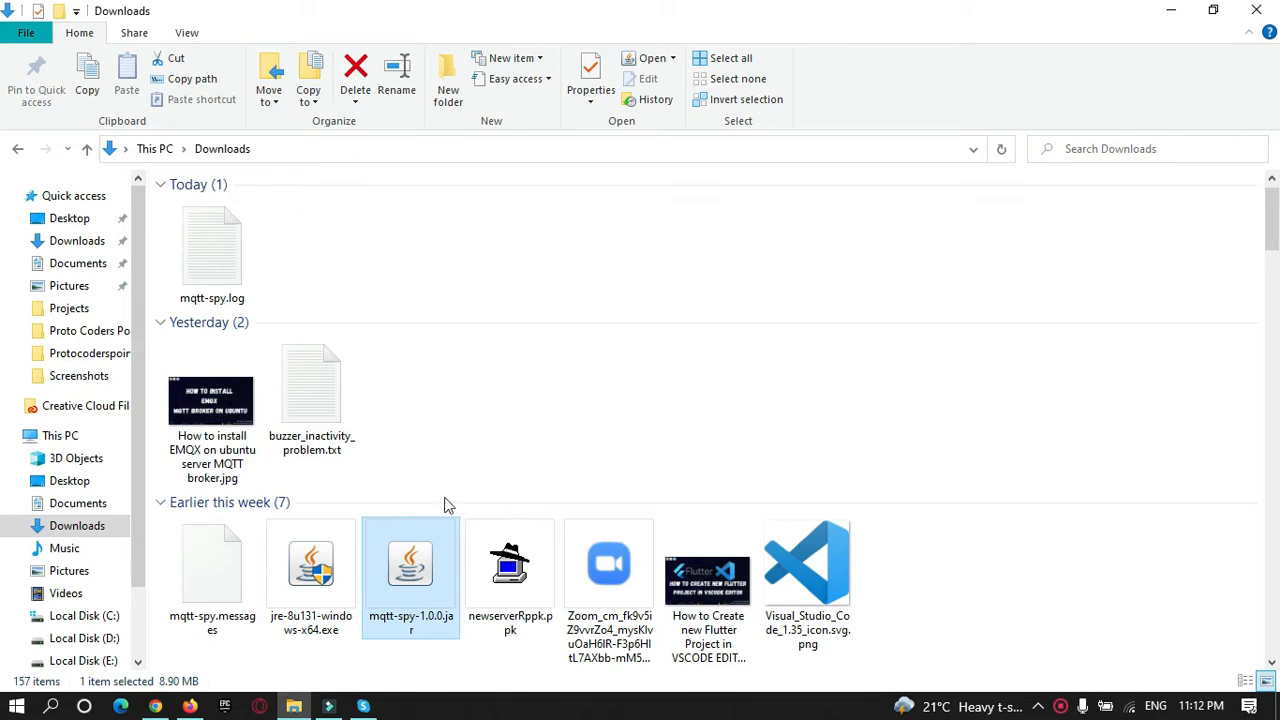
# Launch mqtt-spy-1.0.0.jar and start a new broker connection from the Connections menu.
pyautogui.doubleClick(410, 564)
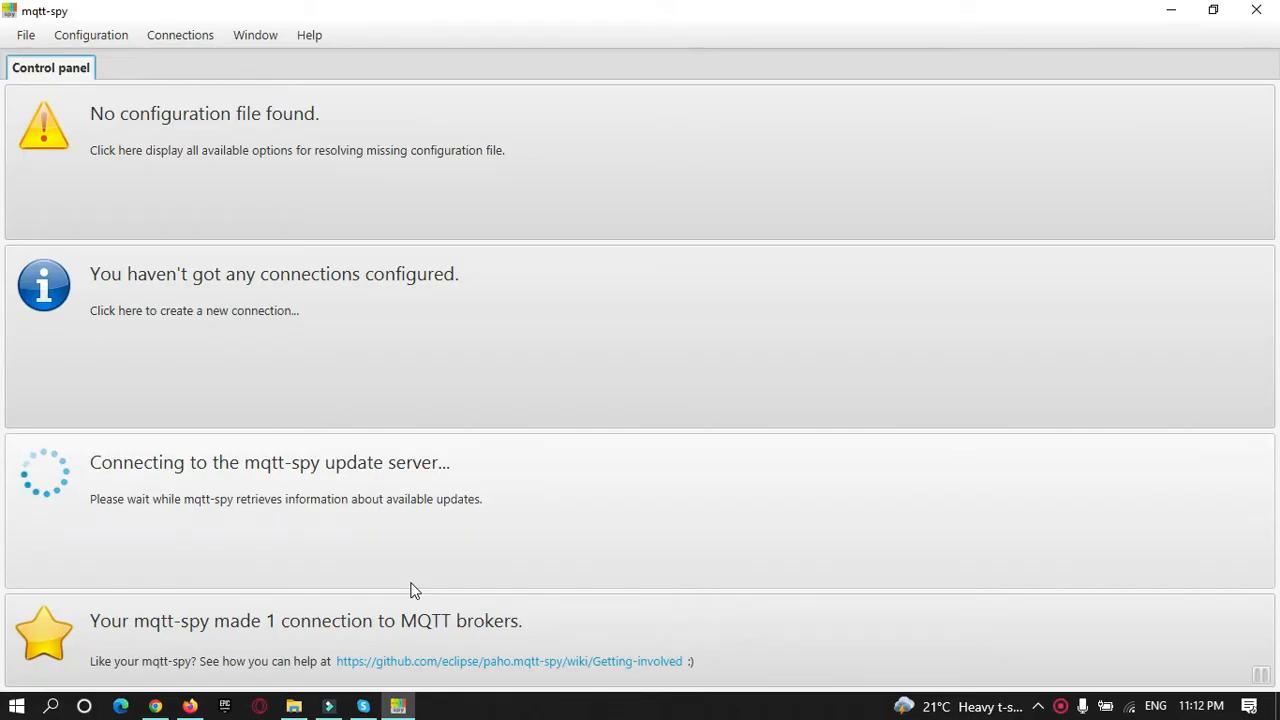
pyautogui.moveTo(400, 36)
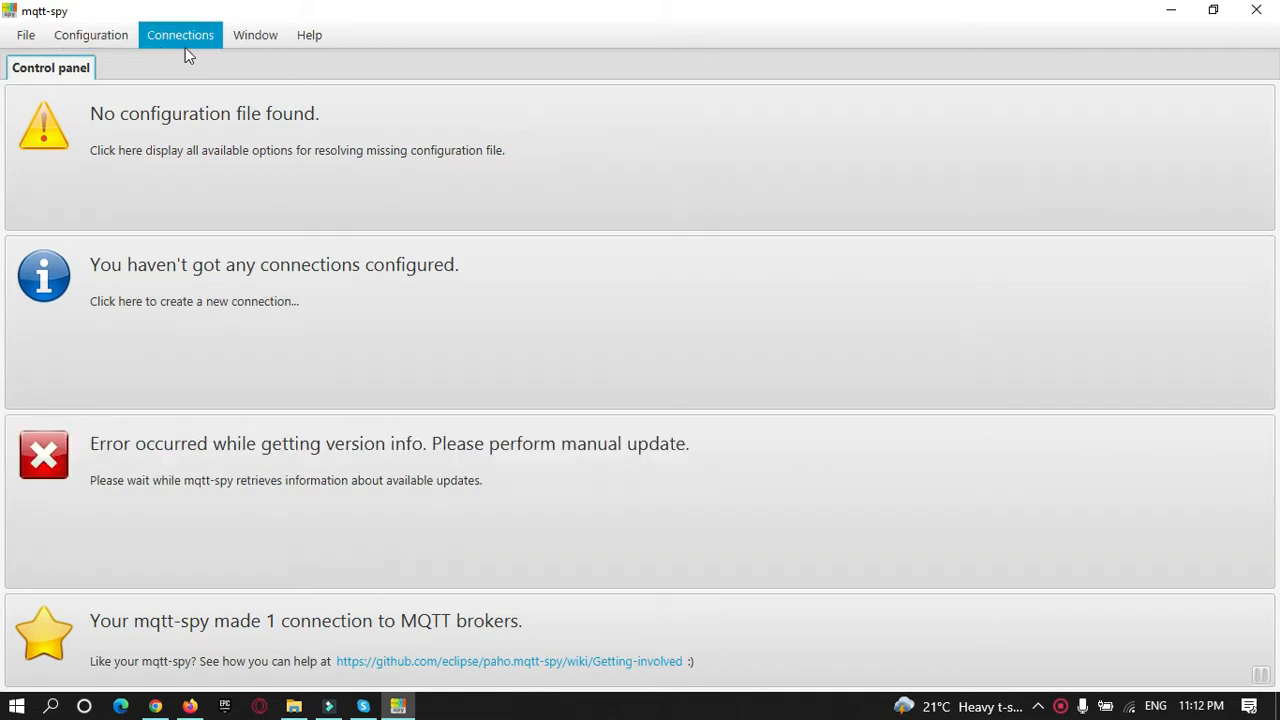
pyautogui.click(180, 36)
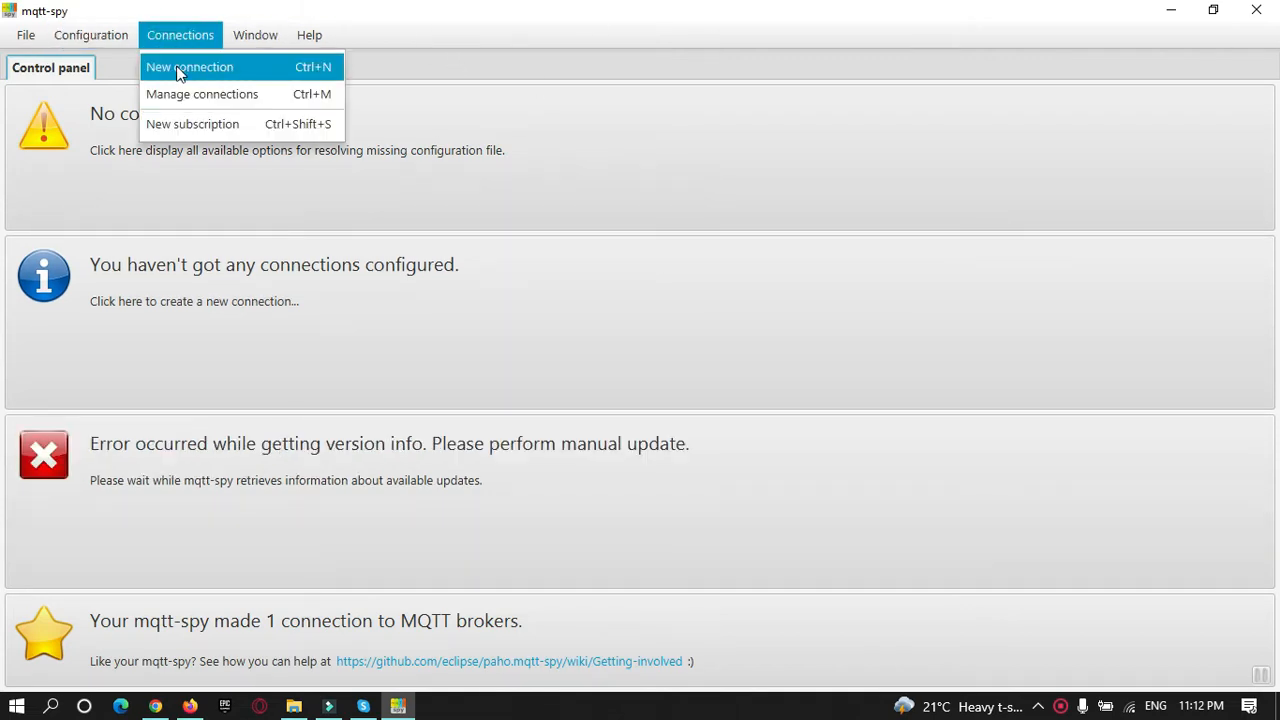
pyautogui.click(188, 68)
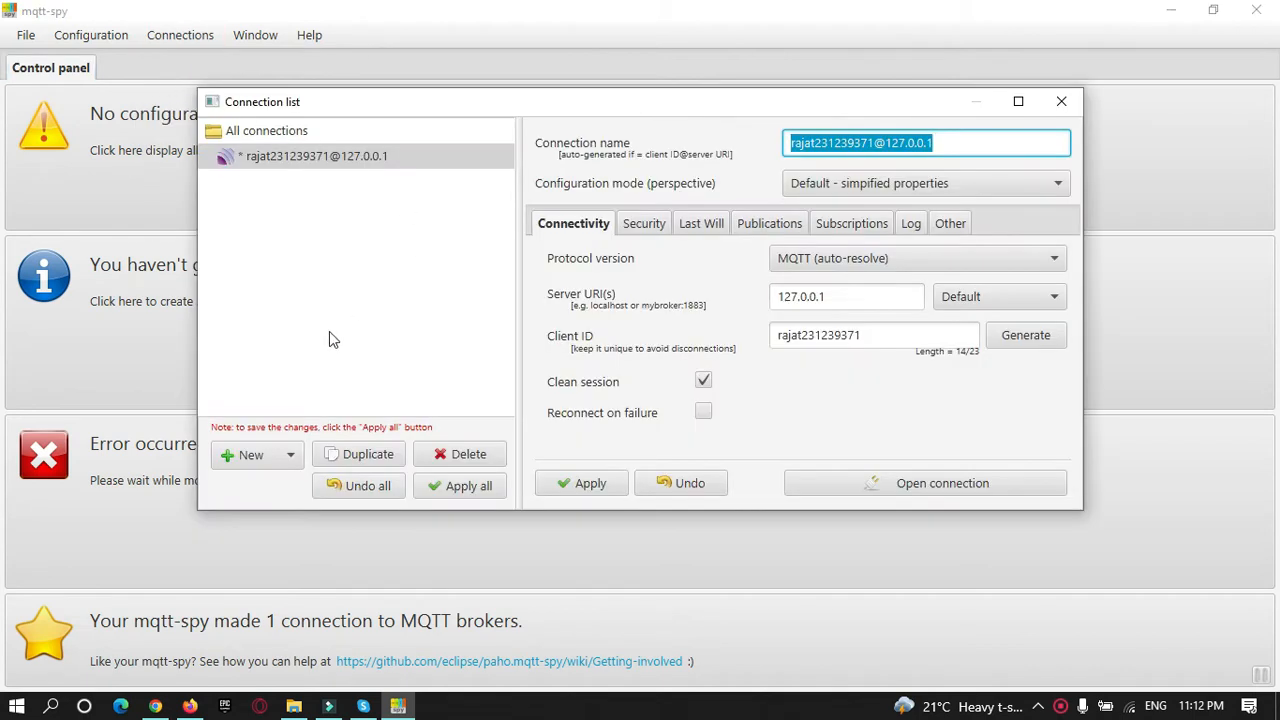
pyautogui.moveTo(324, 268)
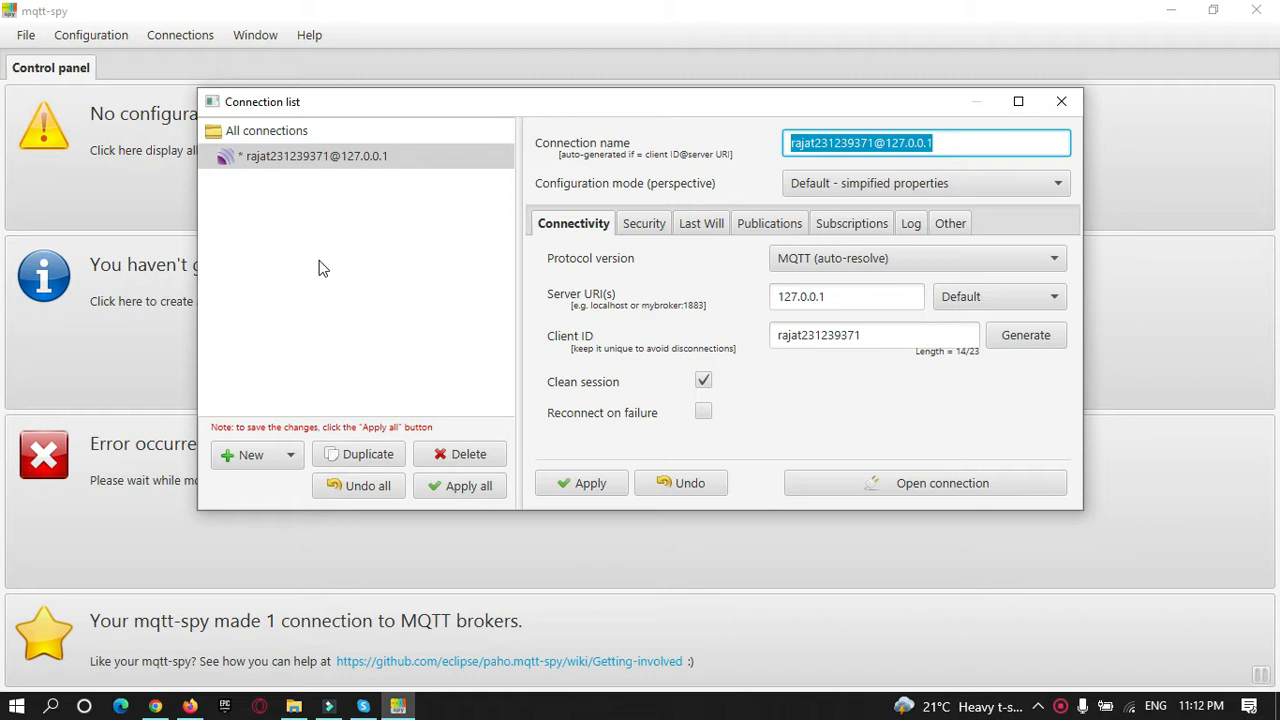
pyautogui.moveTo(604, 216)
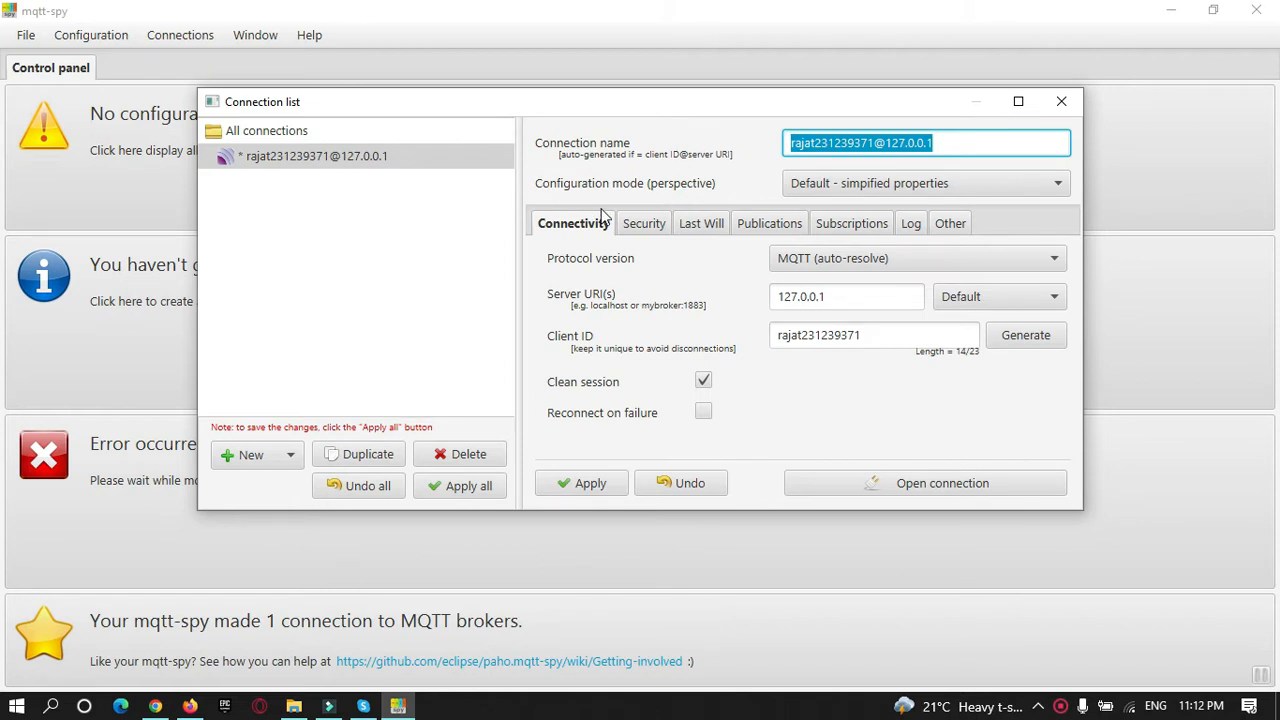
pyautogui.moveTo(844, 278)
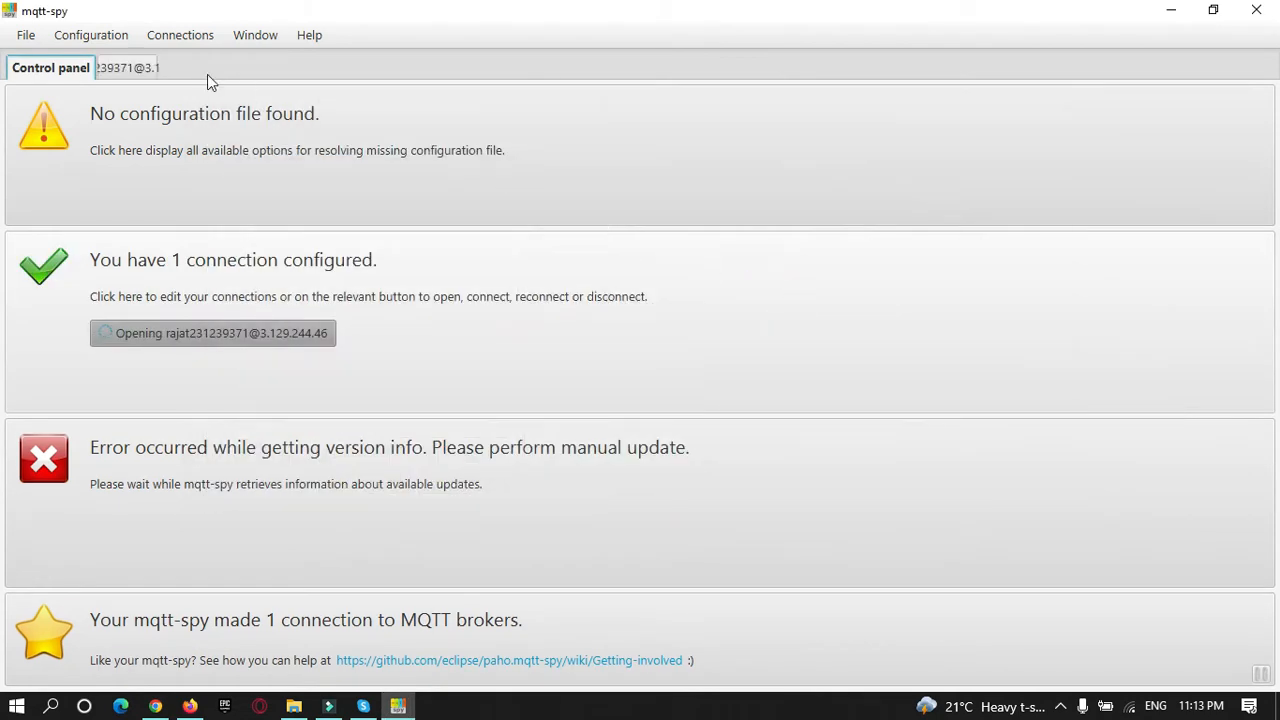
# Switch to the connected EC2 broker's workspace showing publish and subscription areas.
pyautogui.click(212, 332)
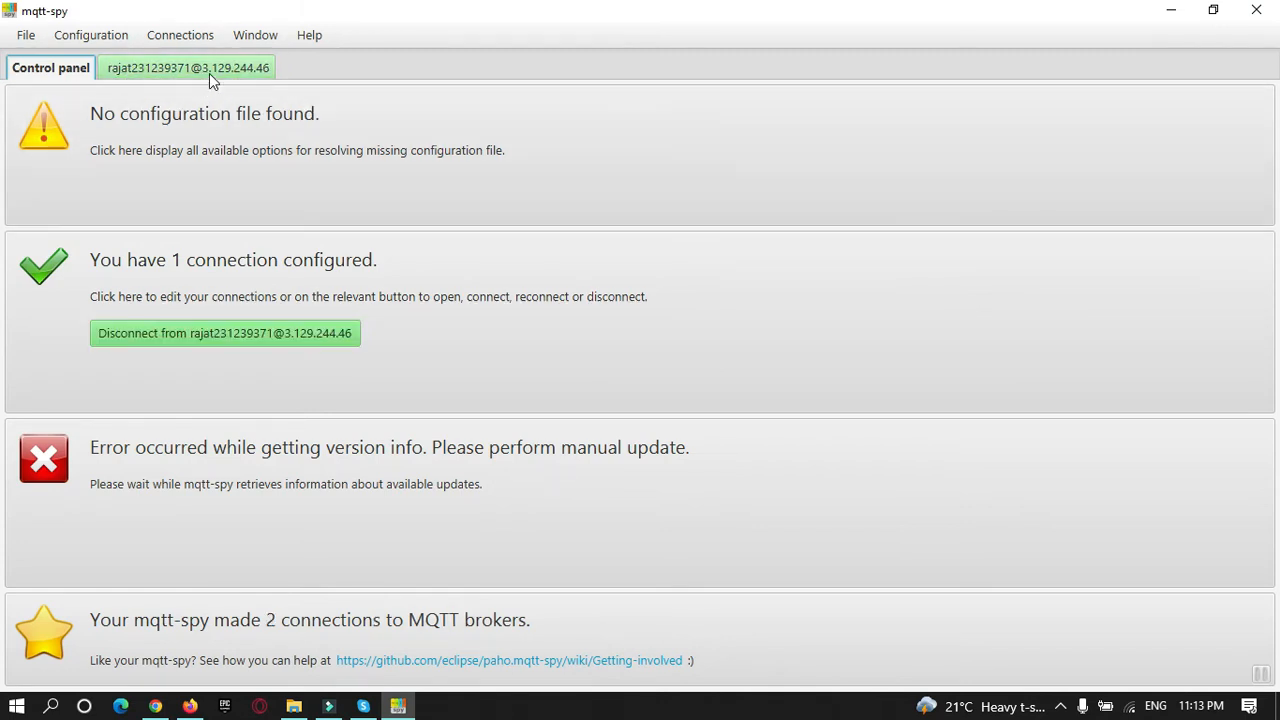
pyautogui.click(188, 68)
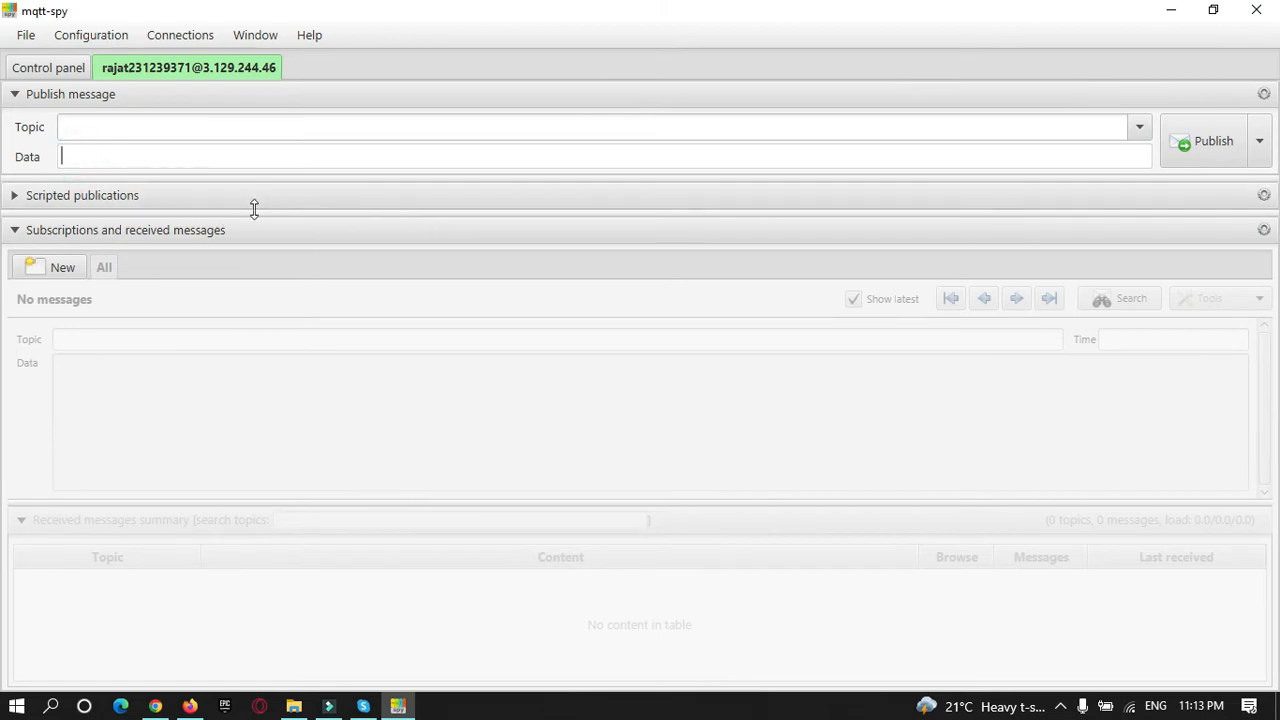
# Edit the 3.129.244.46 connection and show its Security settings.
pyautogui.rightClick(188, 68)
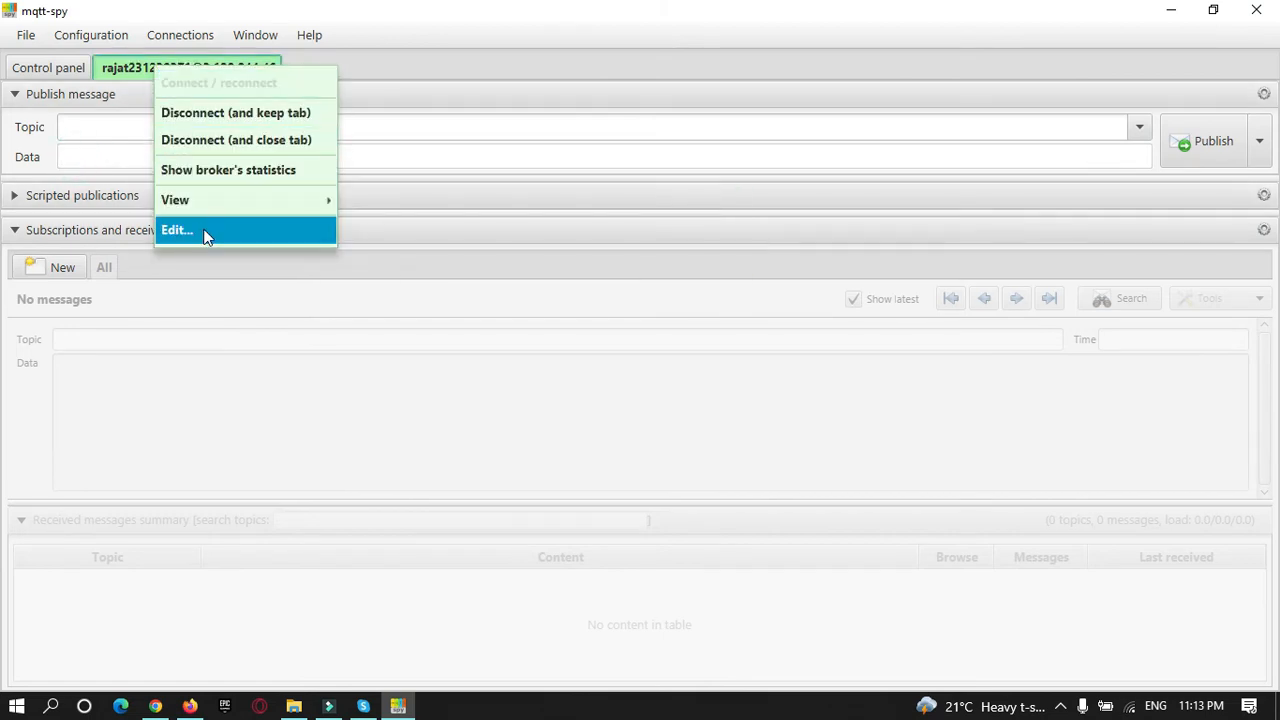
pyautogui.click(176, 230)
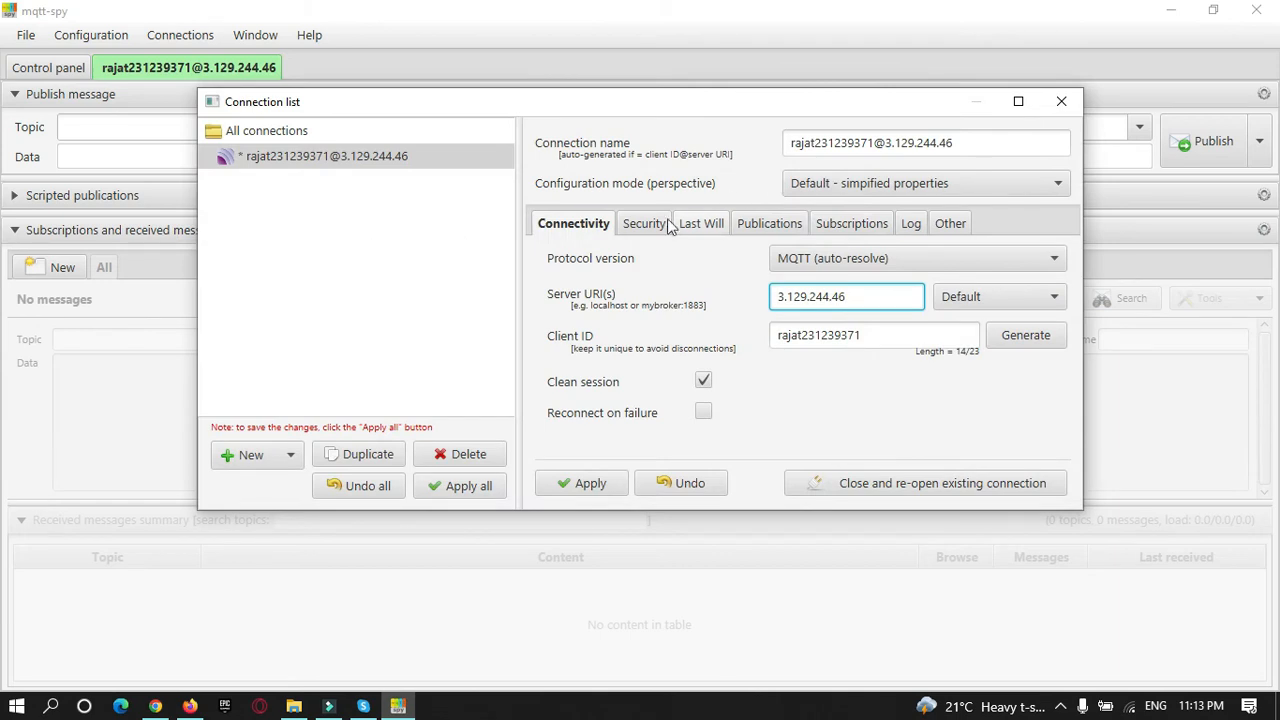
pyautogui.click(640, 222)
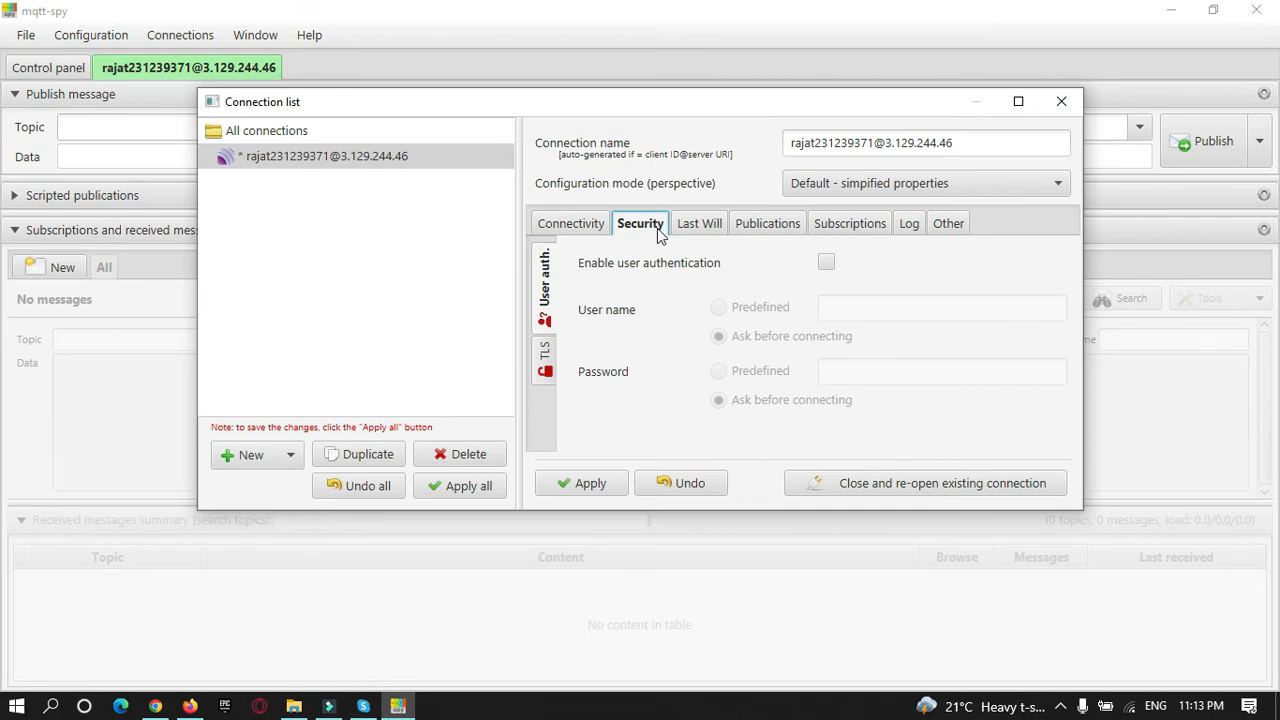
pyautogui.moveTo(596, 276)
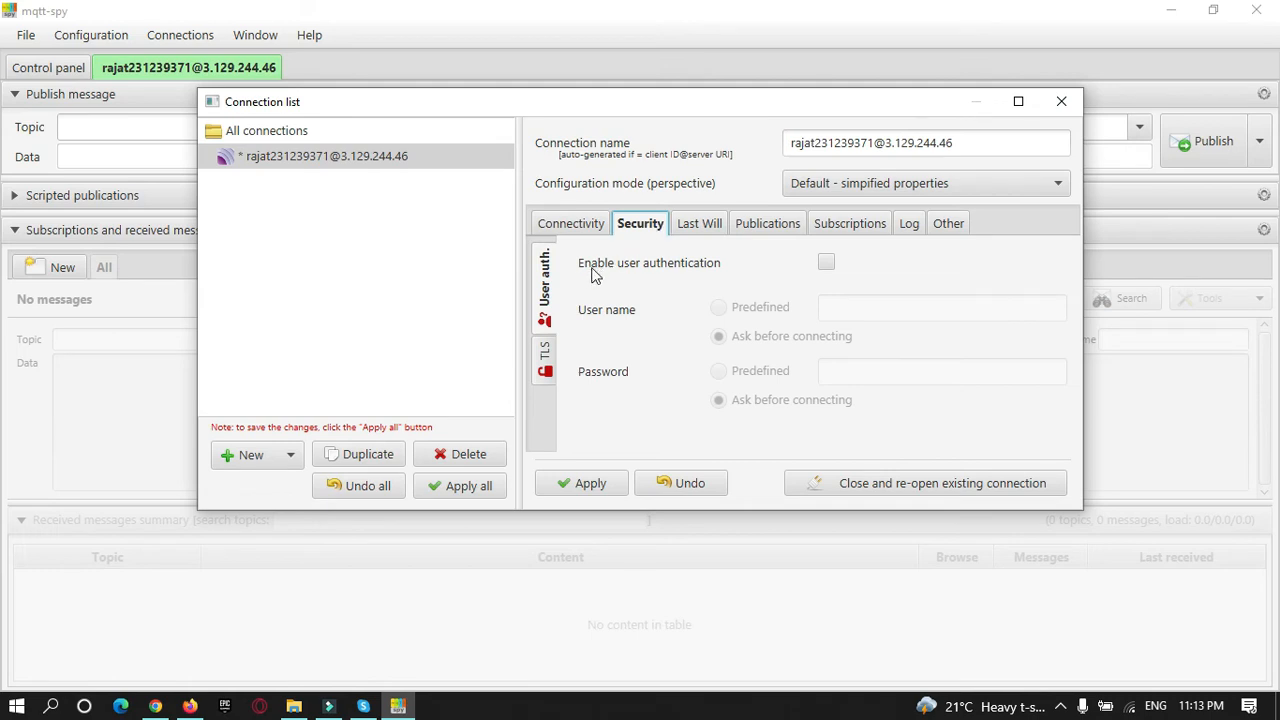
pyautogui.moveTo(688, 276)
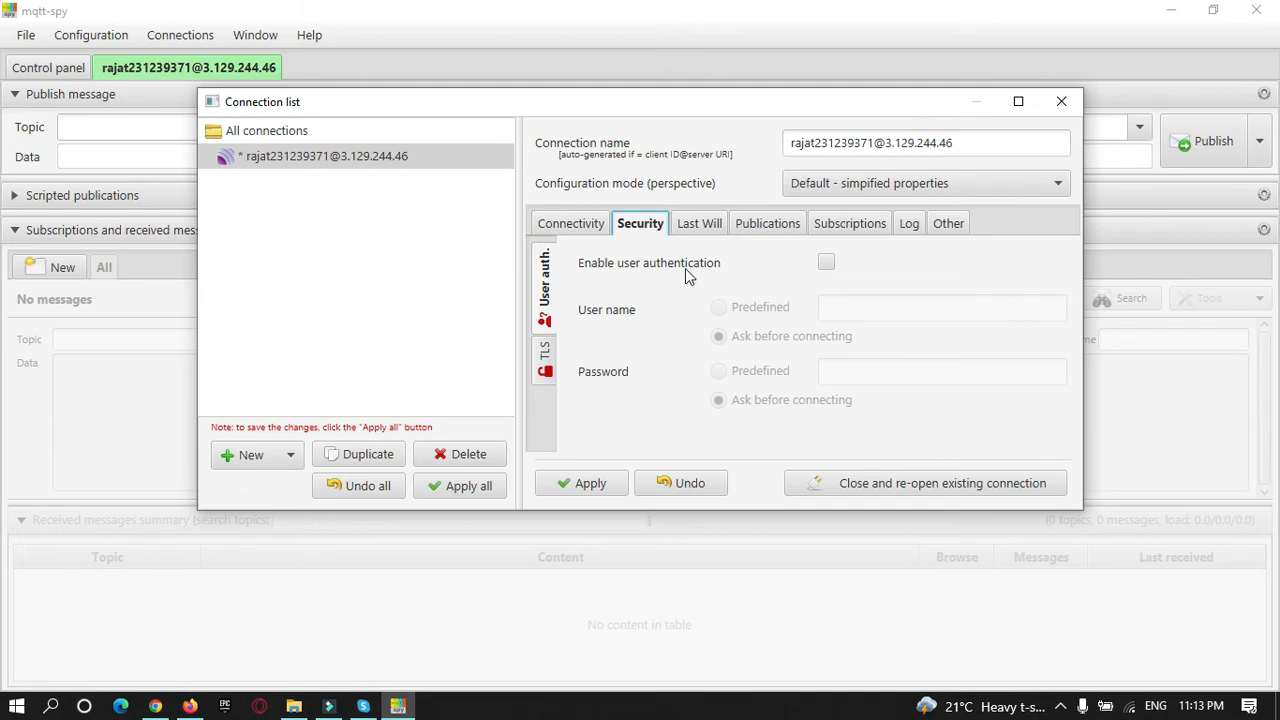
# Enable user authentication on the User auth. tab, asking for name and password before connecting.
pyautogui.click(826, 262)
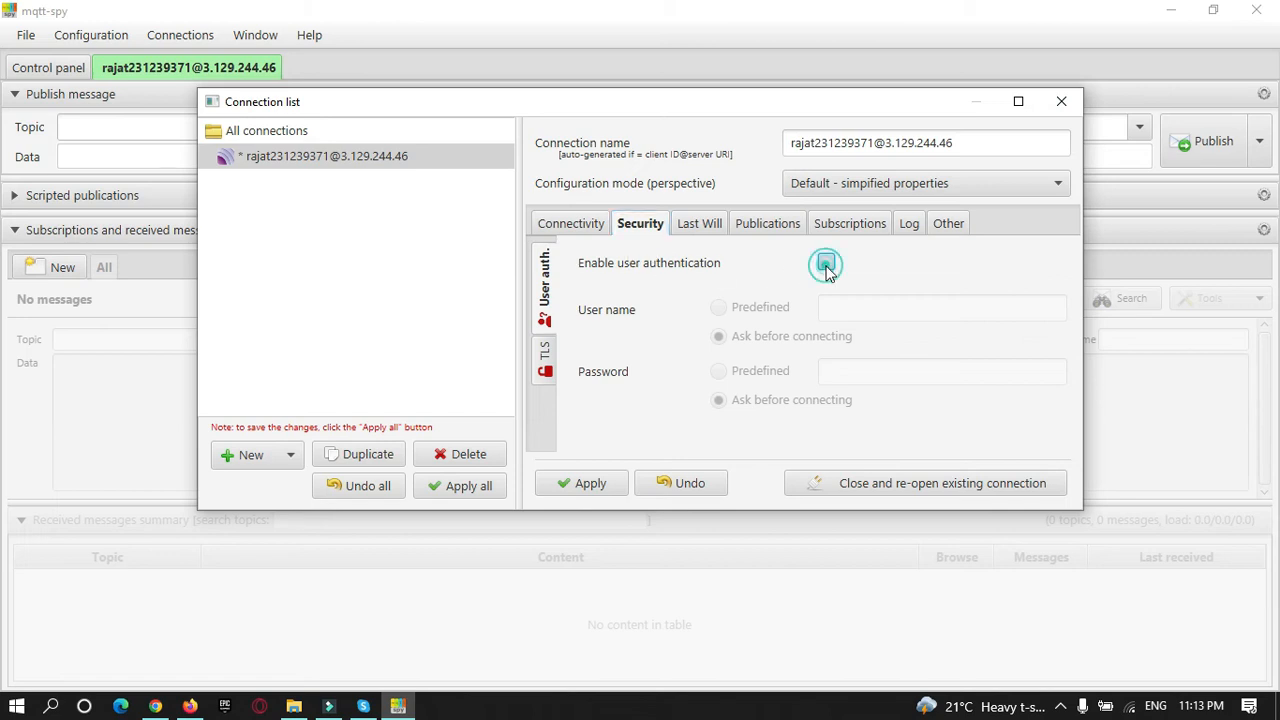
pyautogui.click(824, 262)
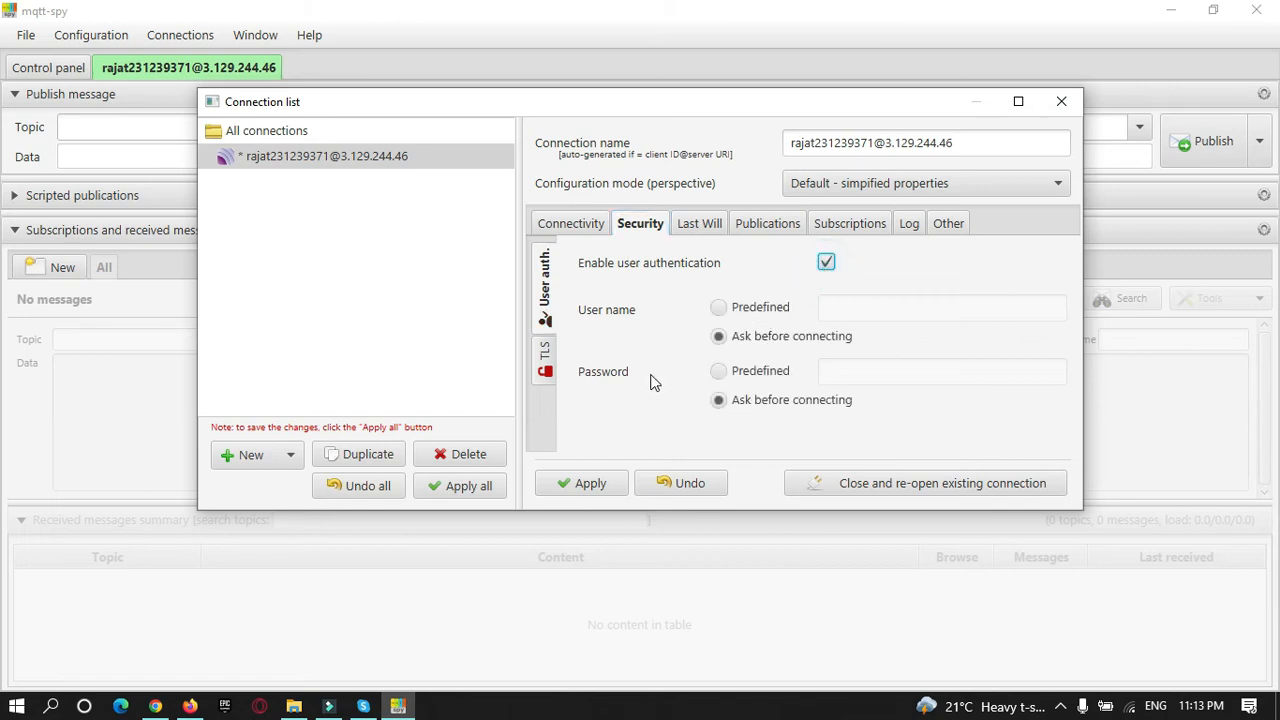
pyautogui.moveTo(824, 318)
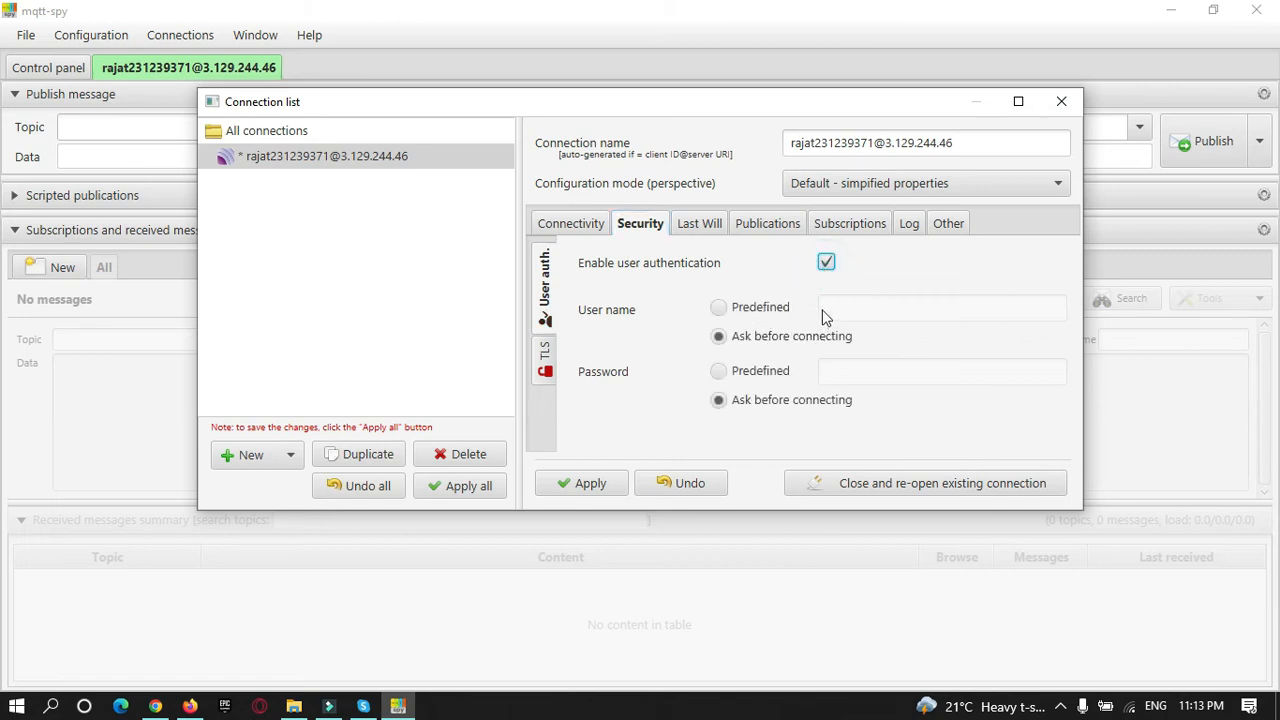